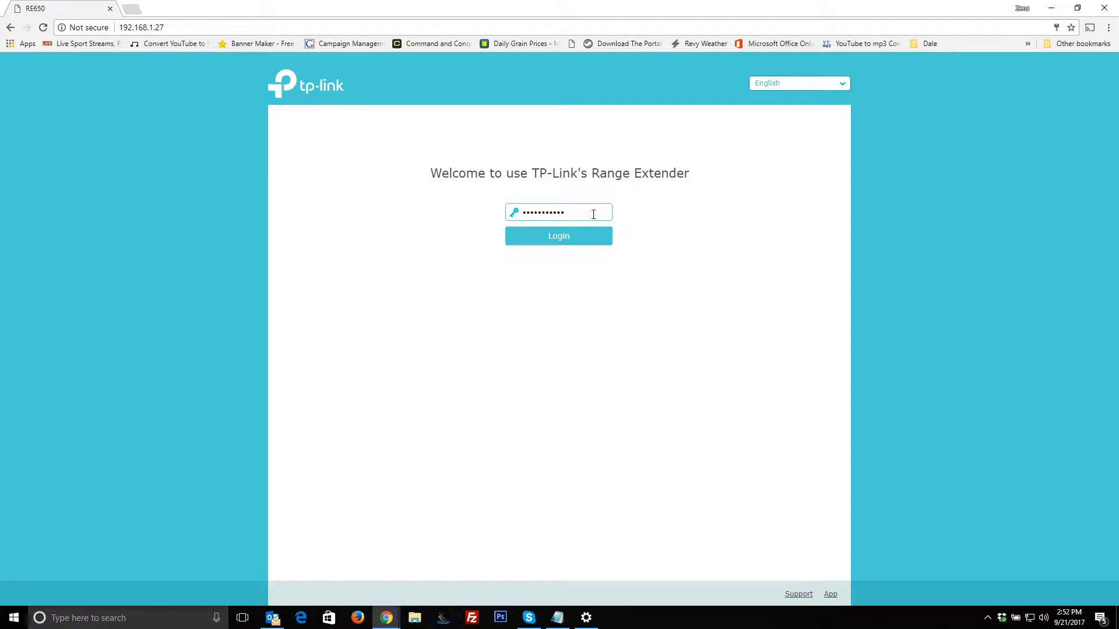
# - Log in to the RE650 extender and land on its Status overview
pyautogui.click(558, 236)
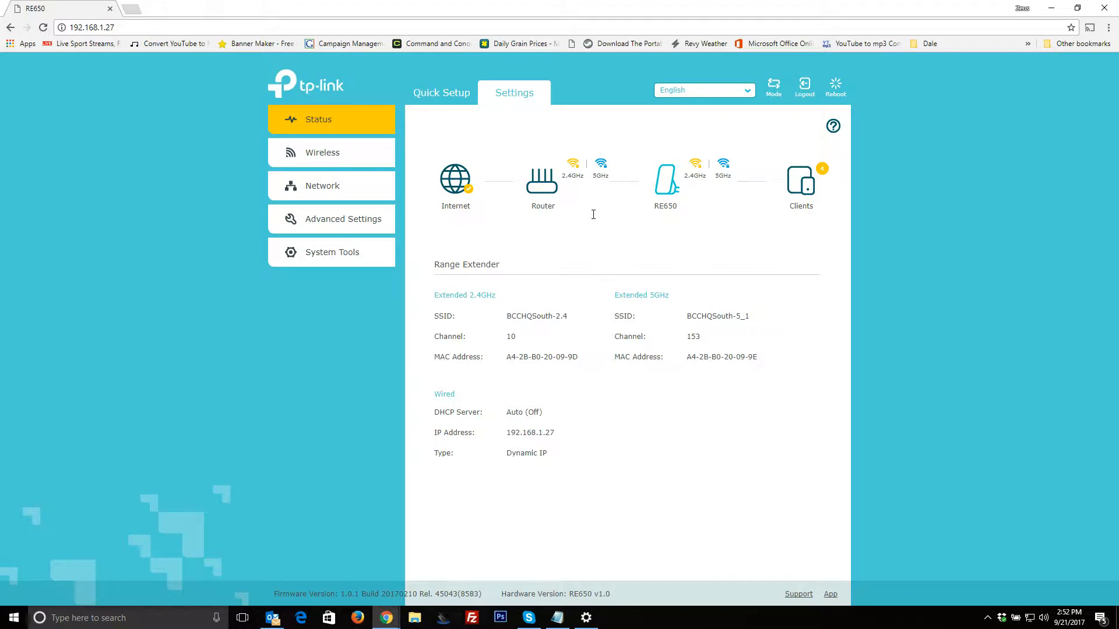
pyautogui.moveTo(598, 418)
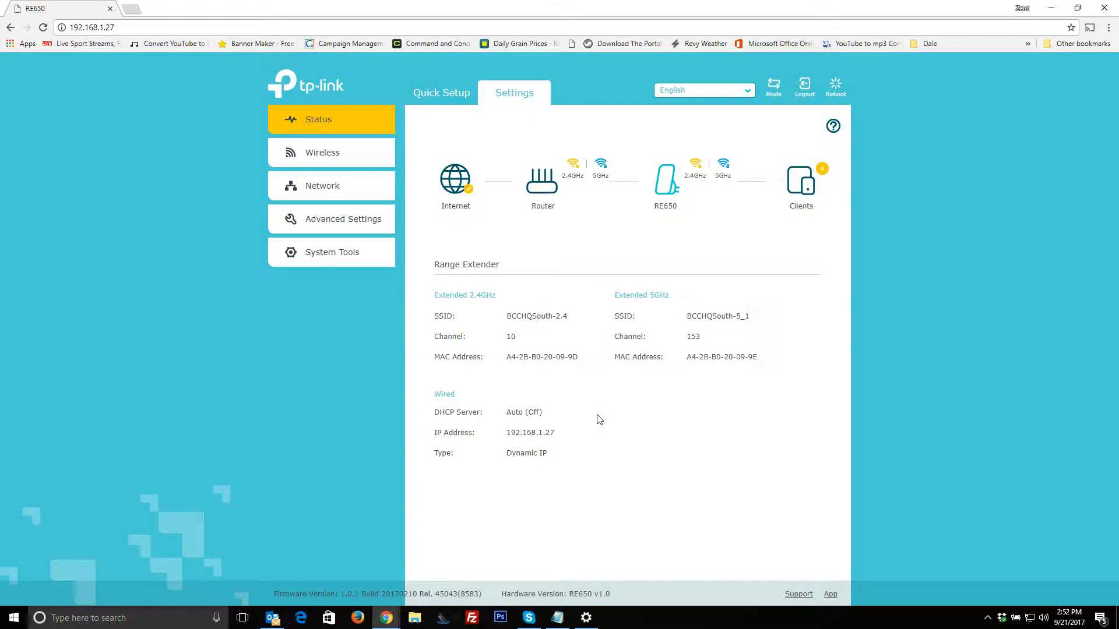
pyautogui.moveTo(577, 378)
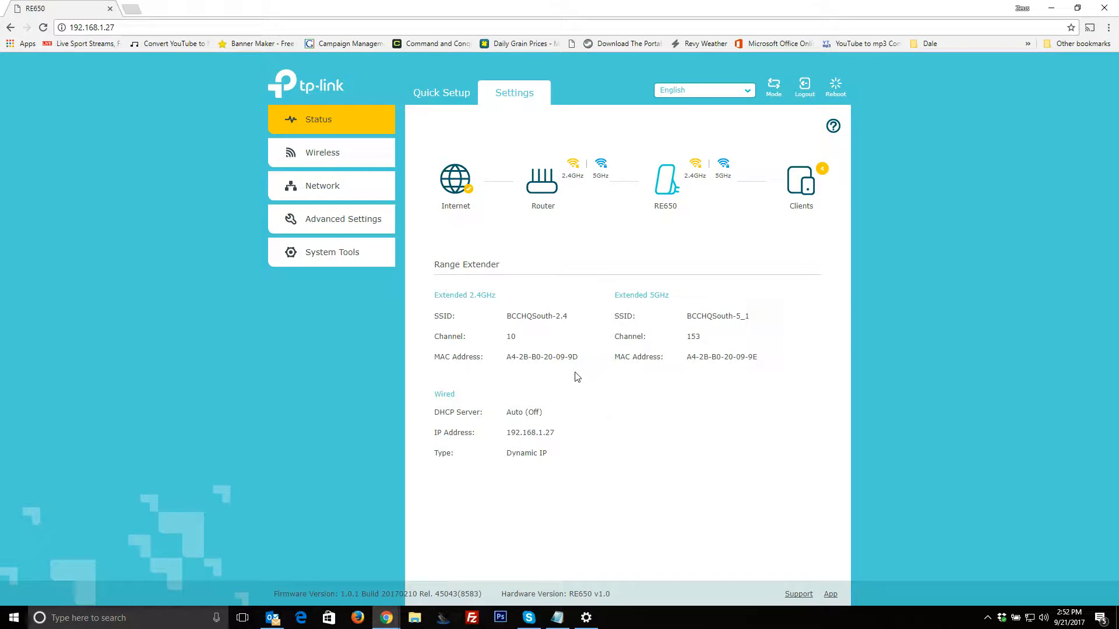
pyautogui.moveTo(524, 339)
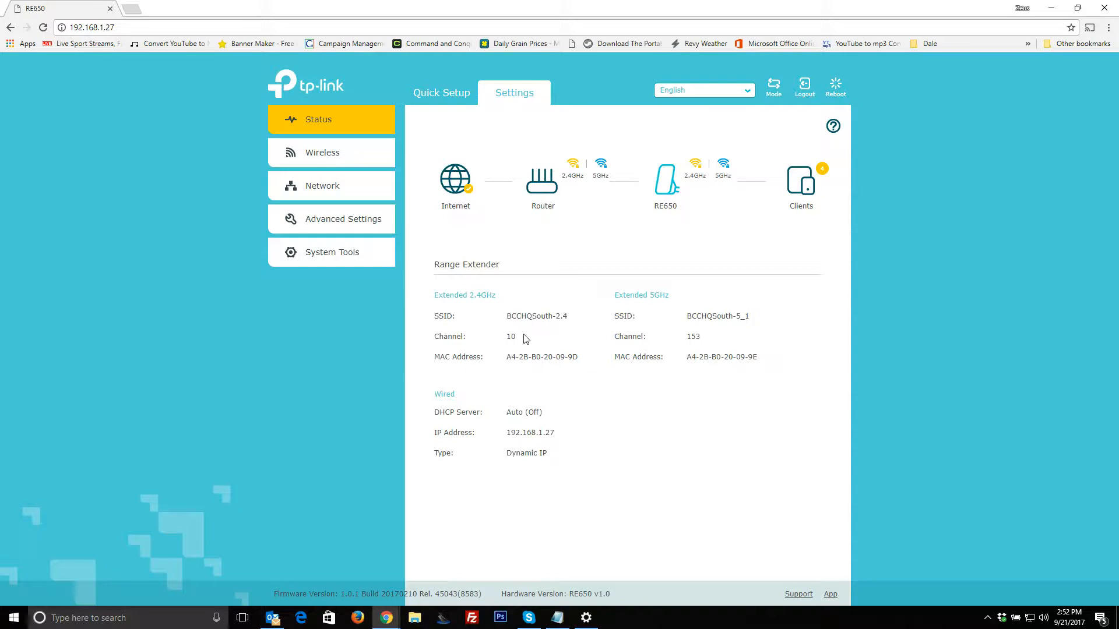
pyautogui.moveTo(507, 88)
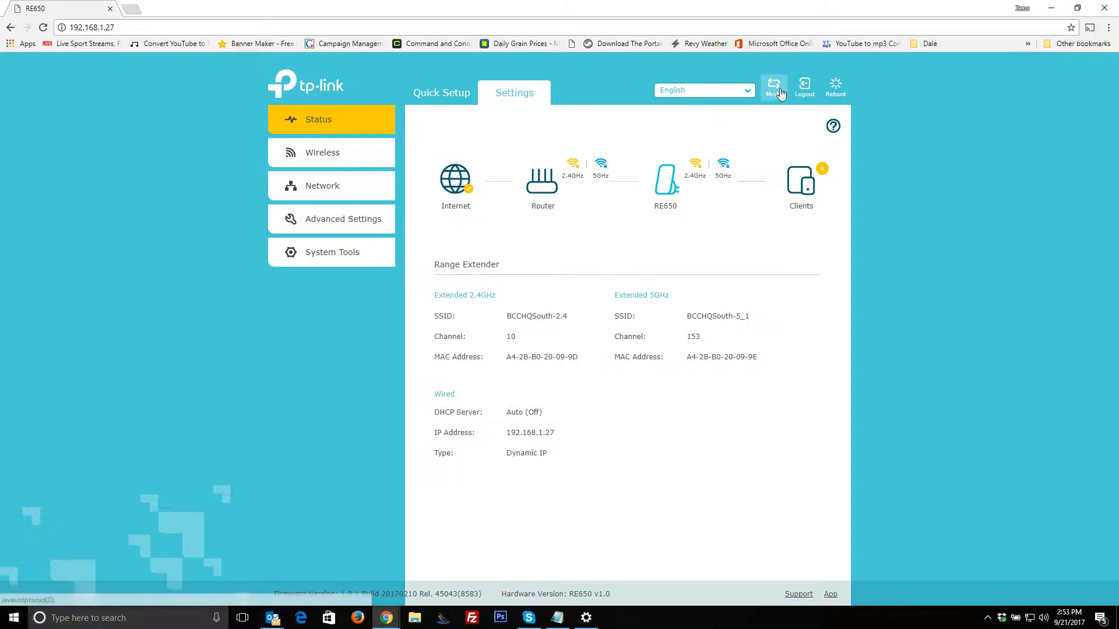
pyautogui.click(774, 83)
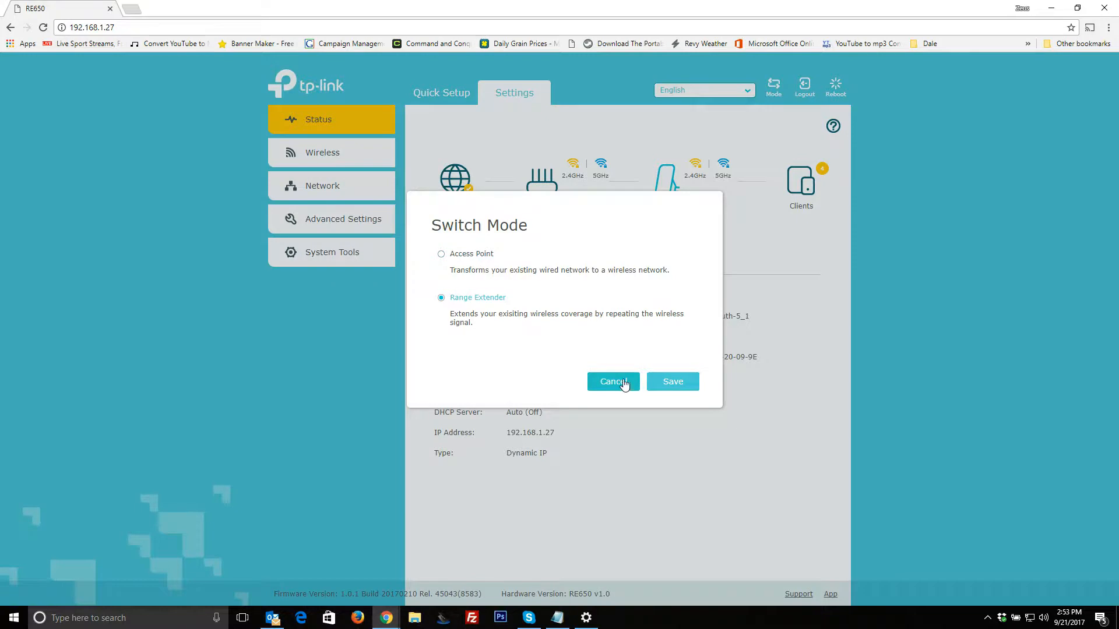
pyautogui.click(614, 382)
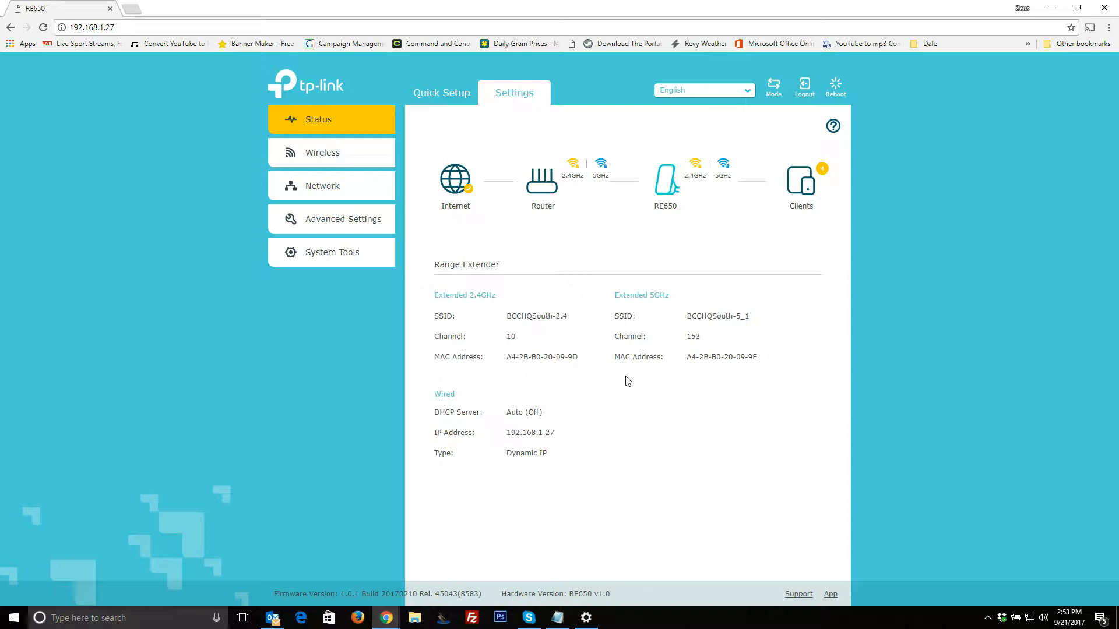
pyautogui.moveTo(783, 339)
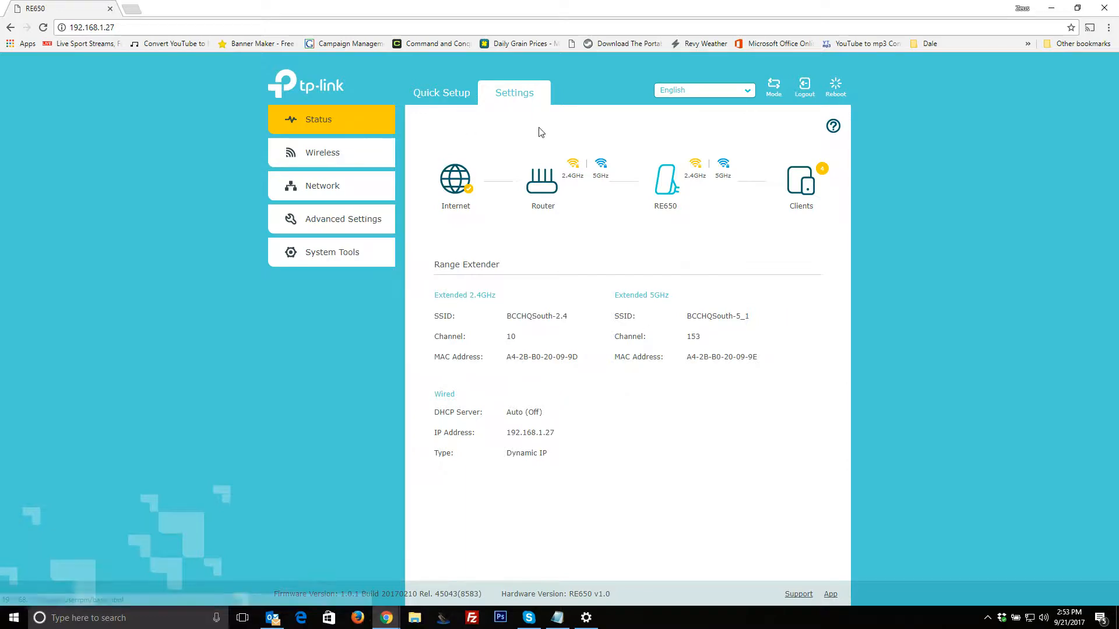
pyautogui.moveTo(500, 109)
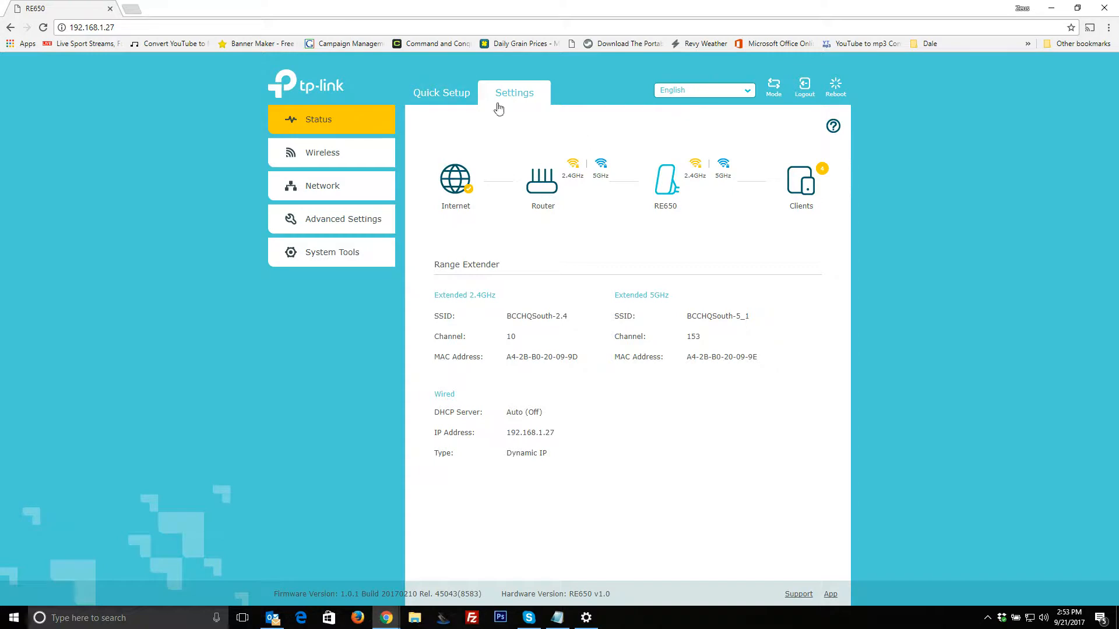
pyautogui.moveTo(465, 98)
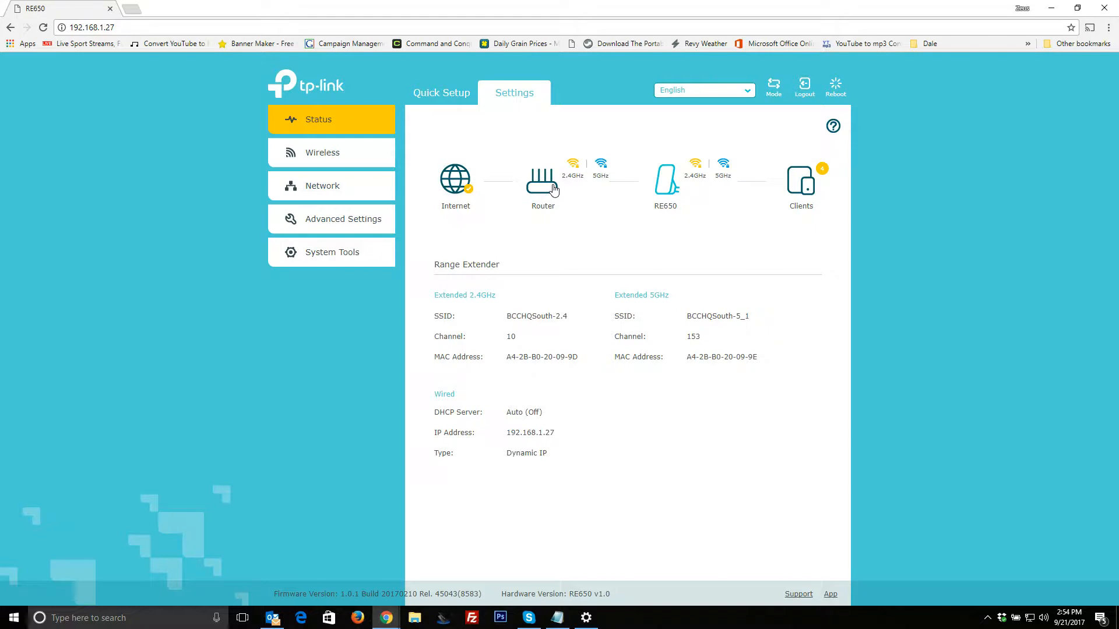
pyautogui.moveTo(653, 220)
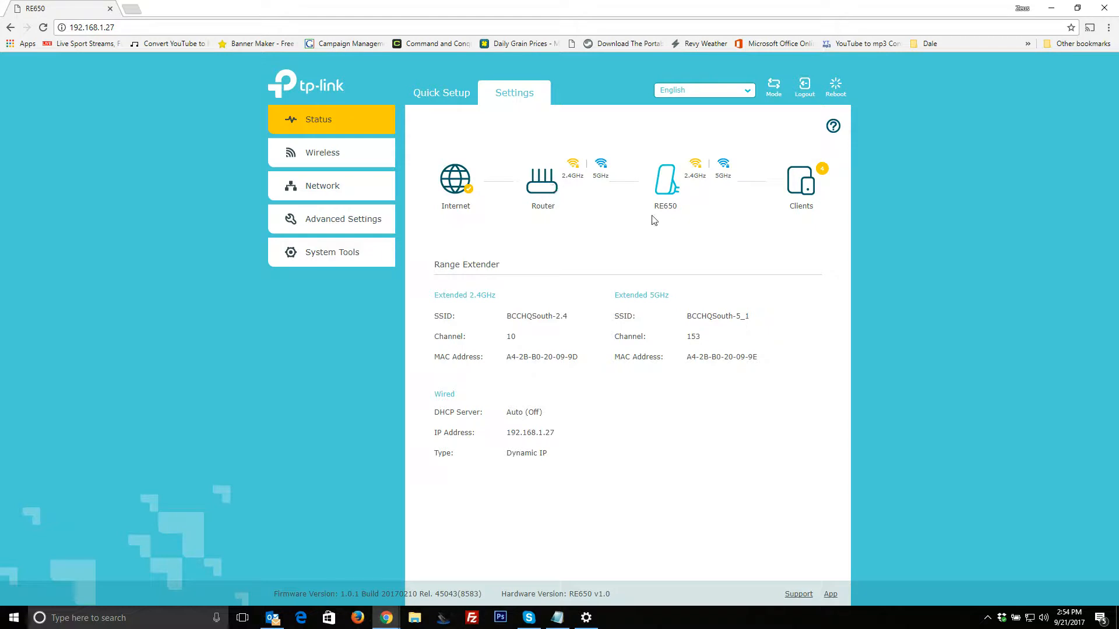
pyautogui.moveTo(696, 246)
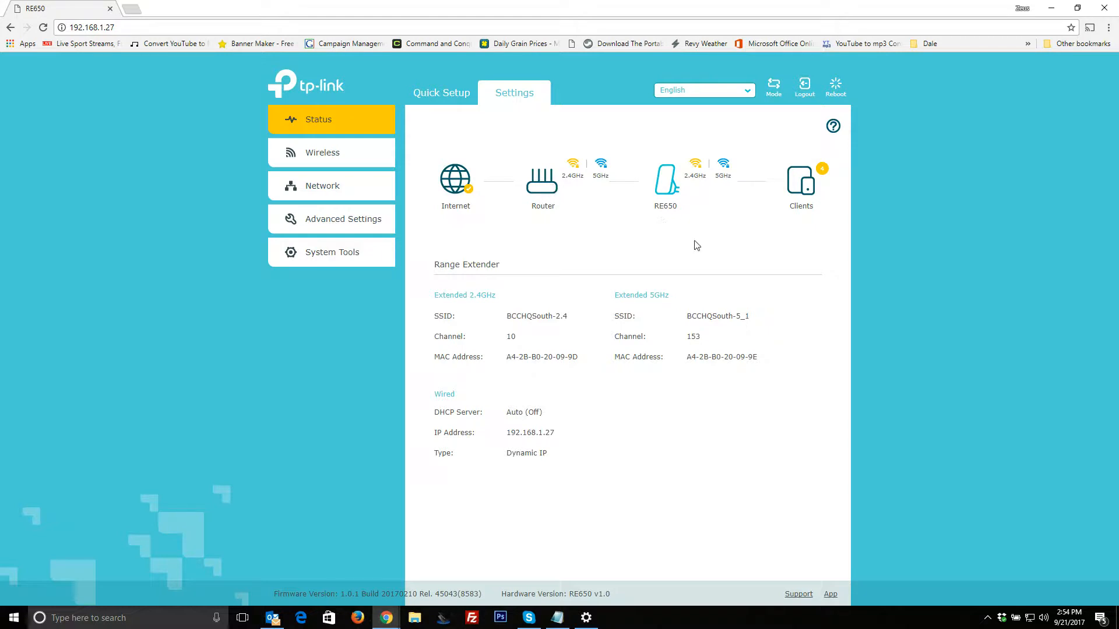
pyautogui.moveTo(525, 145)
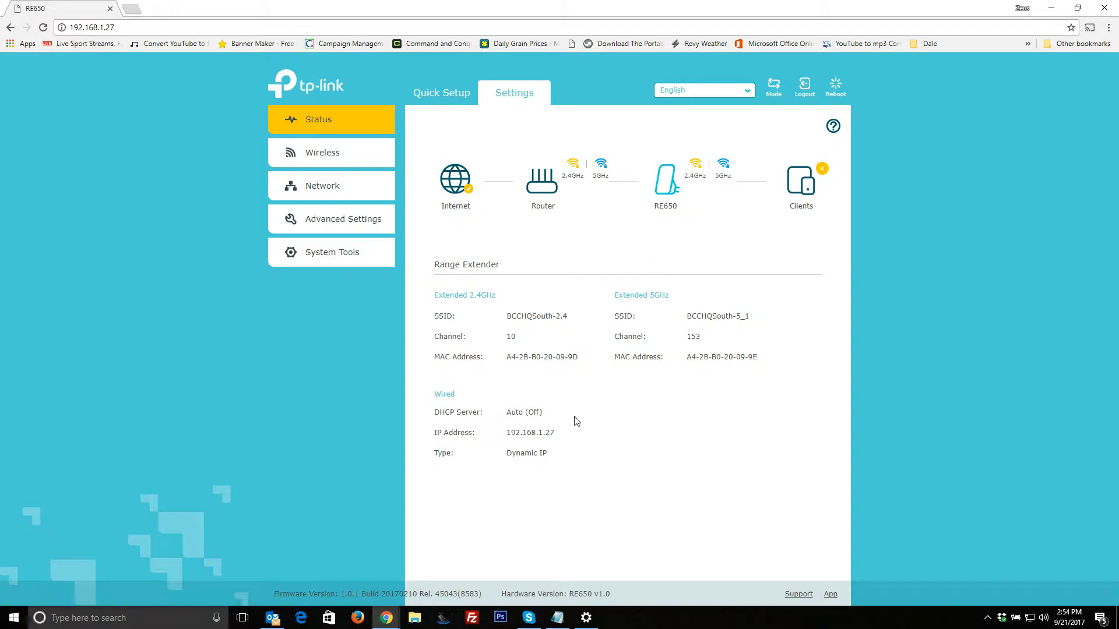
pyautogui.moveTo(439, 417)
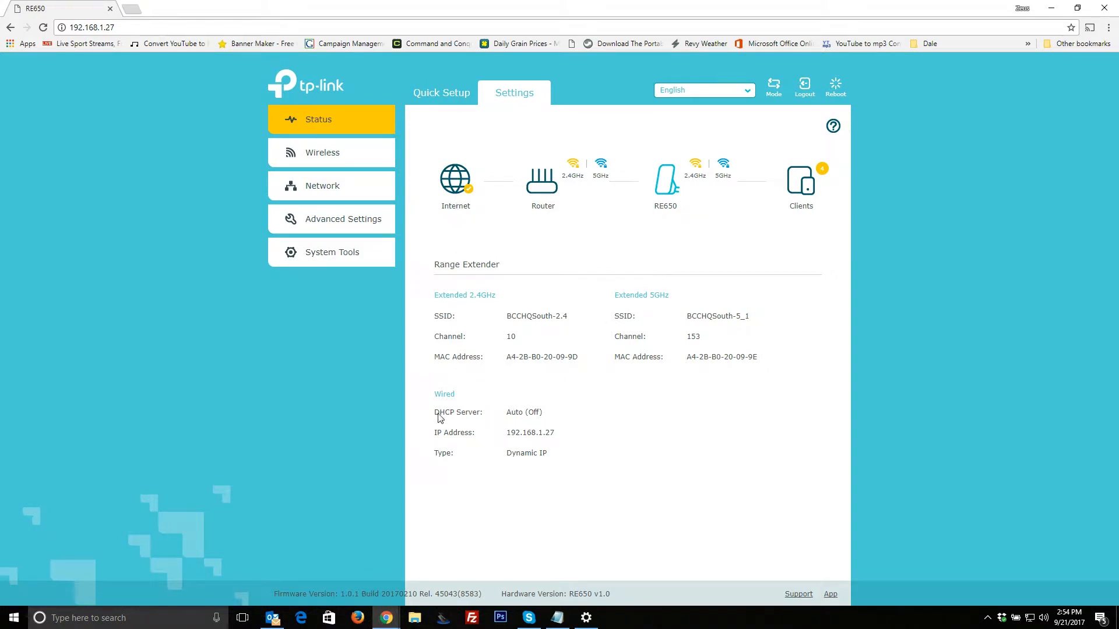
pyautogui.moveTo(542, 434)
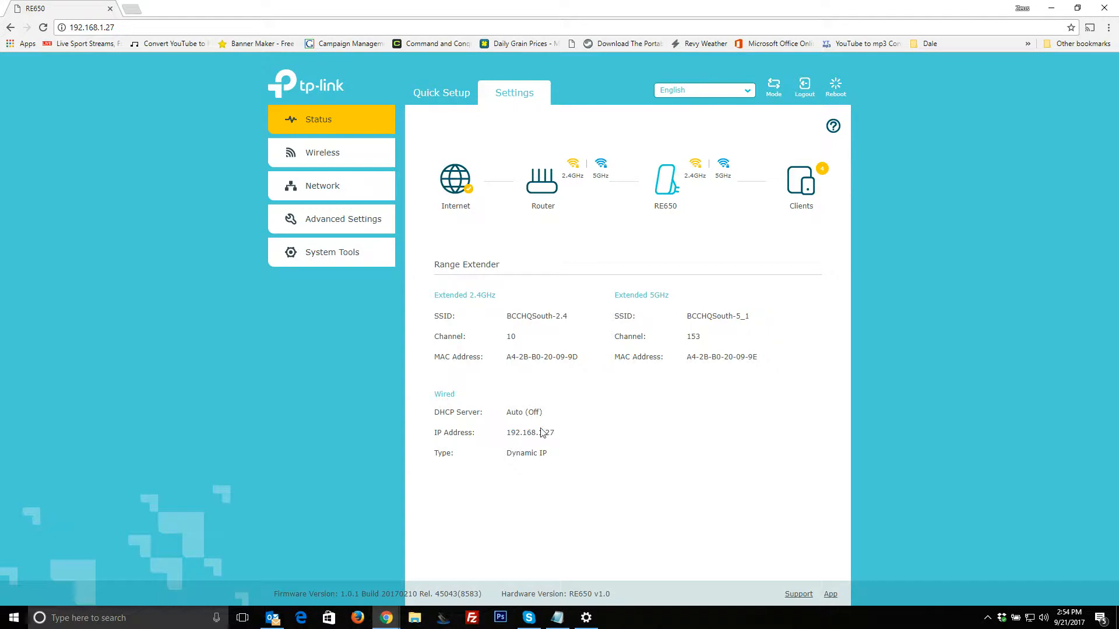
pyautogui.moveTo(654, 329)
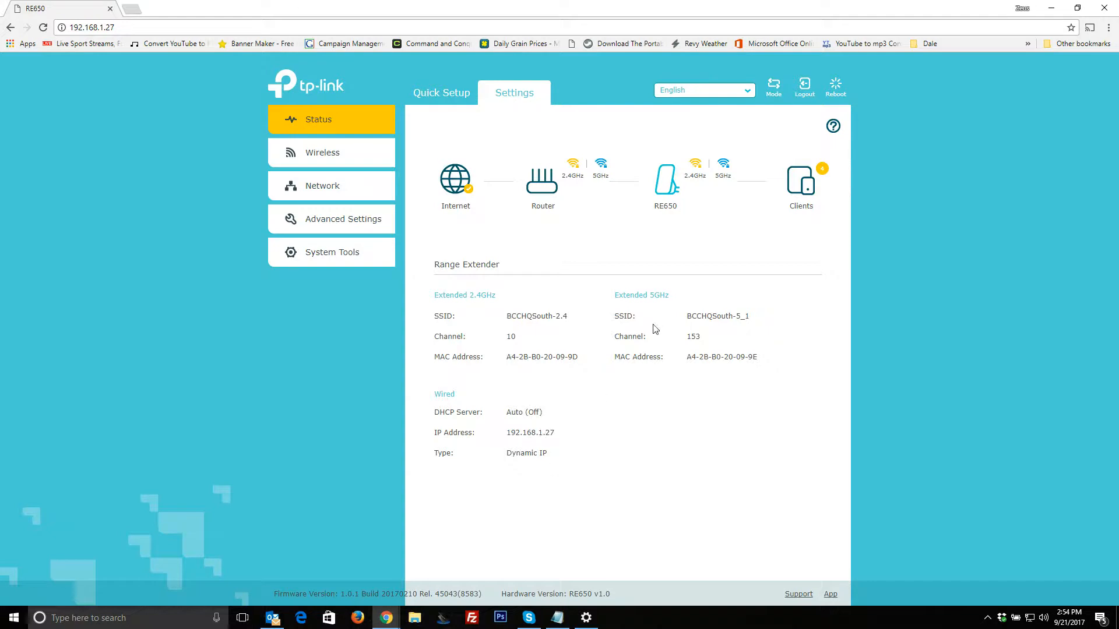
pyautogui.moveTo(699, 330)
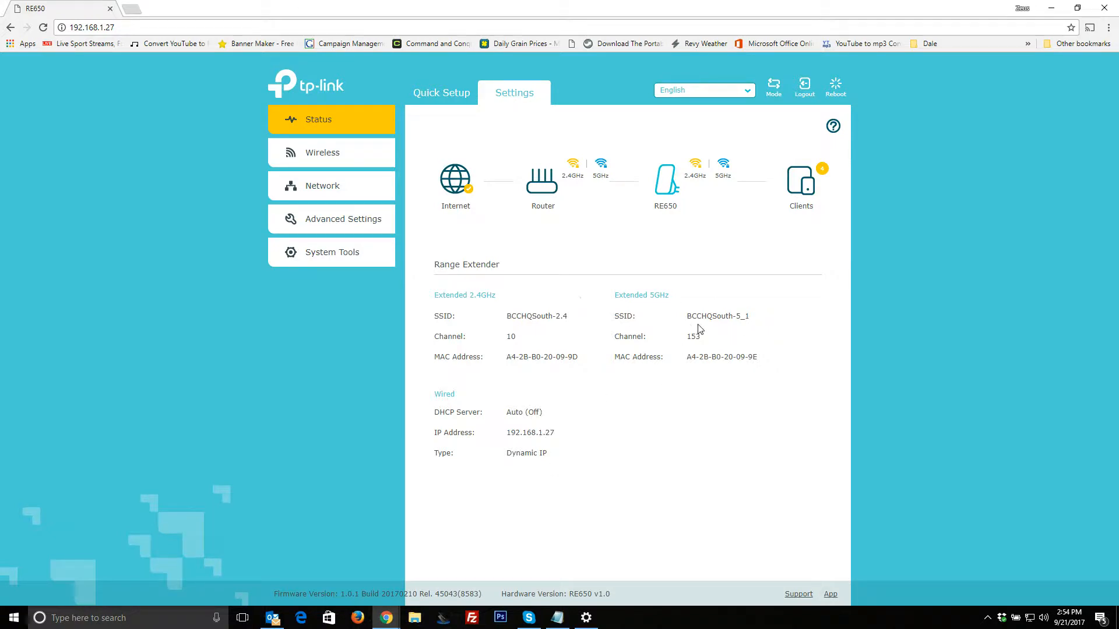
pyautogui.moveTo(688, 310)
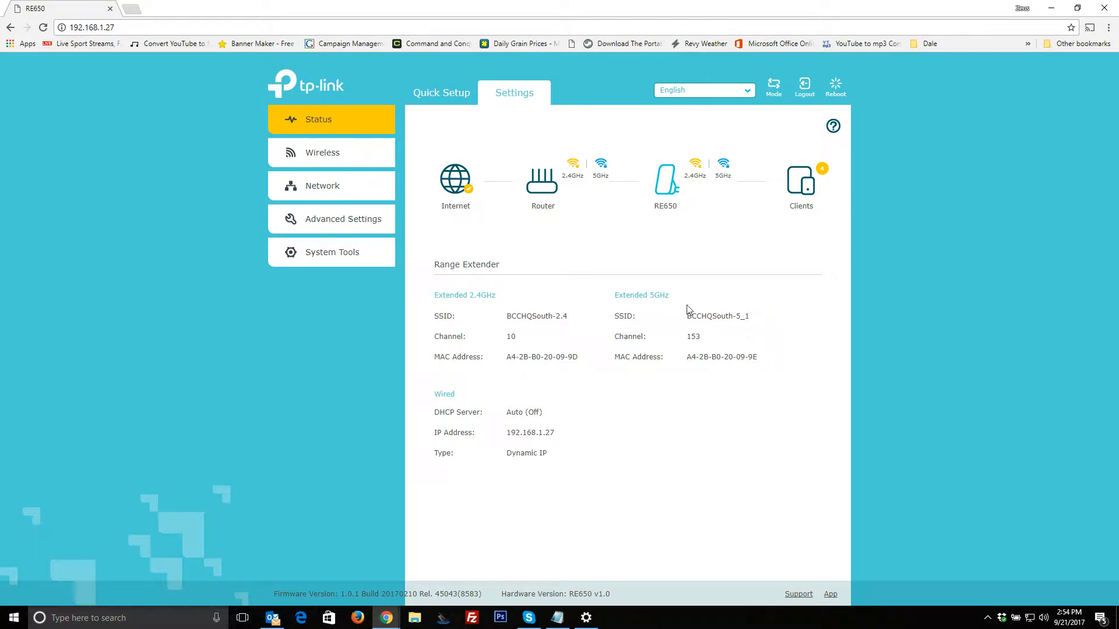
pyautogui.moveTo(743, 309)
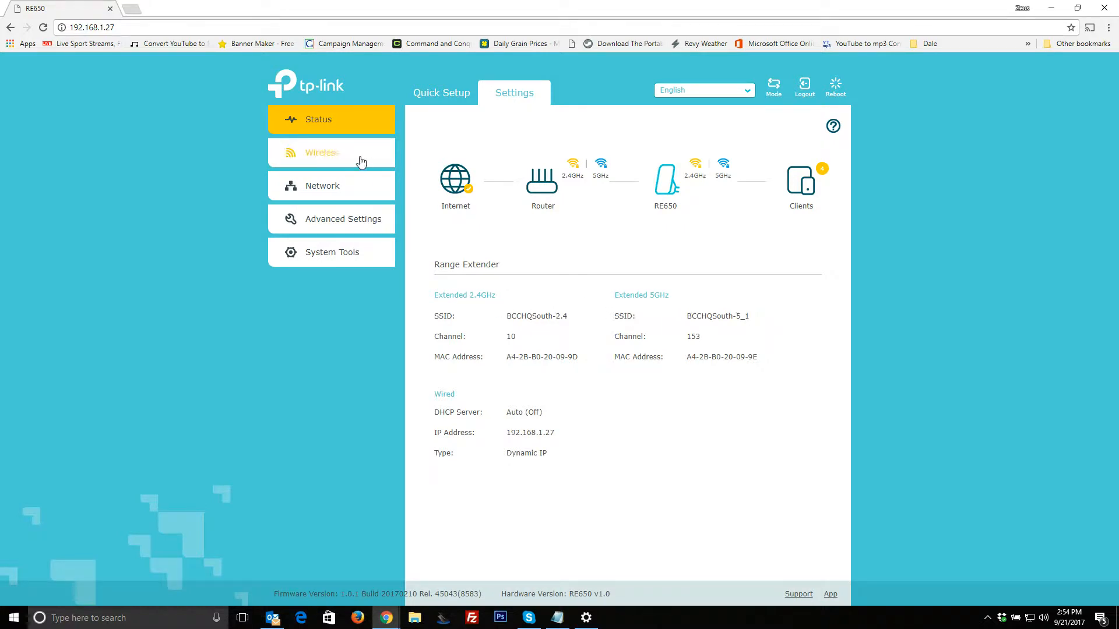
# - Show the Connect to Network page for the host 2.4GHz and 5GHz networks
pyautogui.click(322, 152)
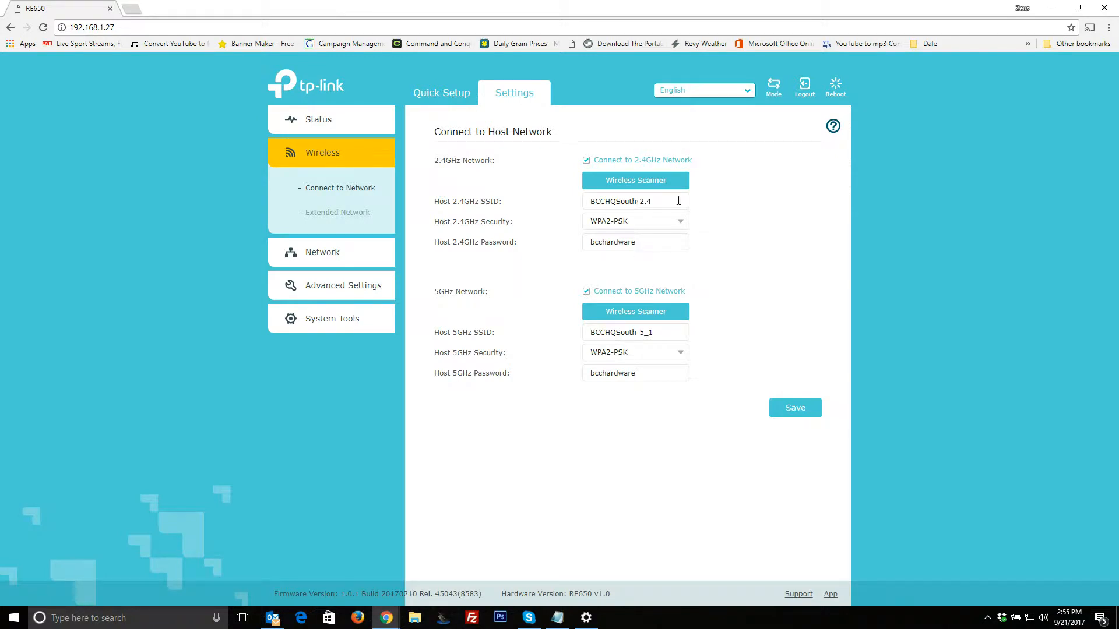
pyautogui.moveTo(661, 302)
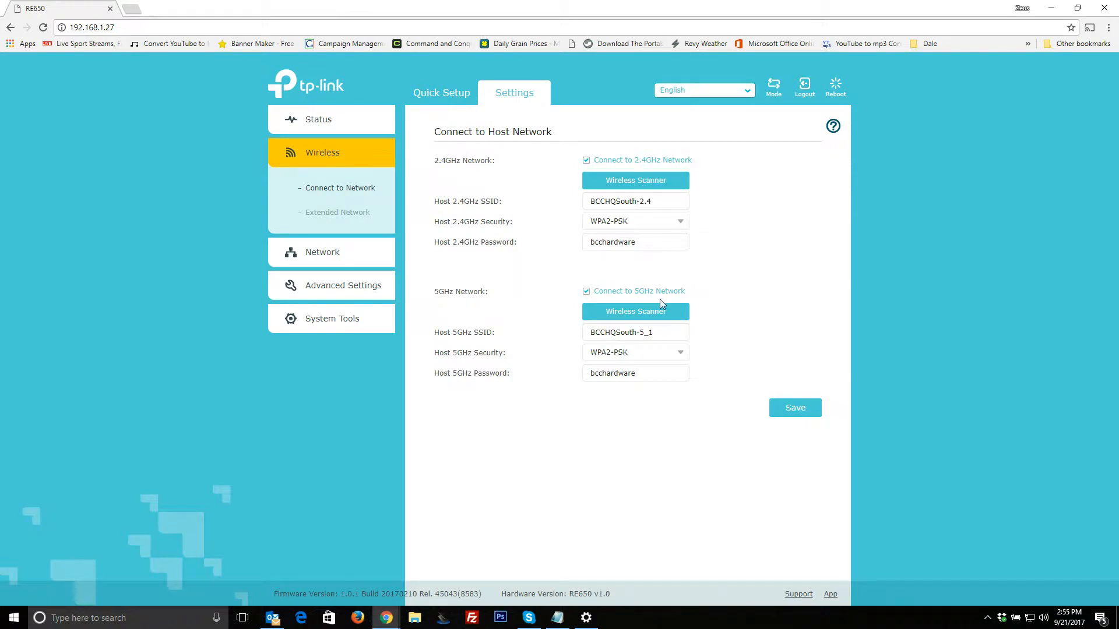
pyautogui.moveTo(559, 343)
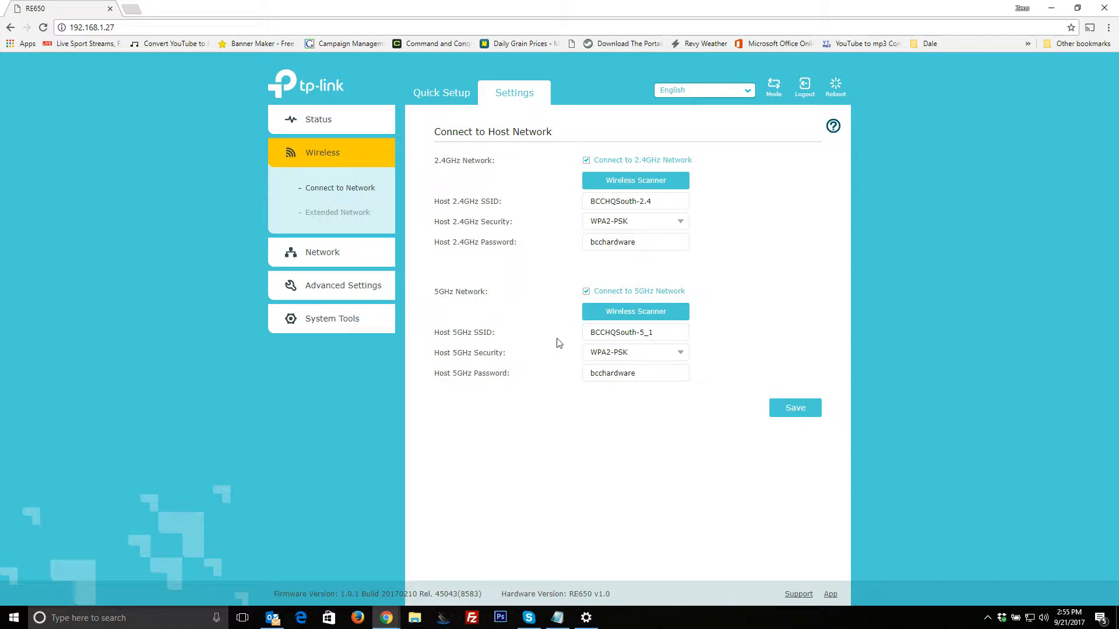
# - Show the Extended Network page with SSIDs BCCHQSouth-2.4 and BCCHQSouth-5_1
pyautogui.click(337, 212)
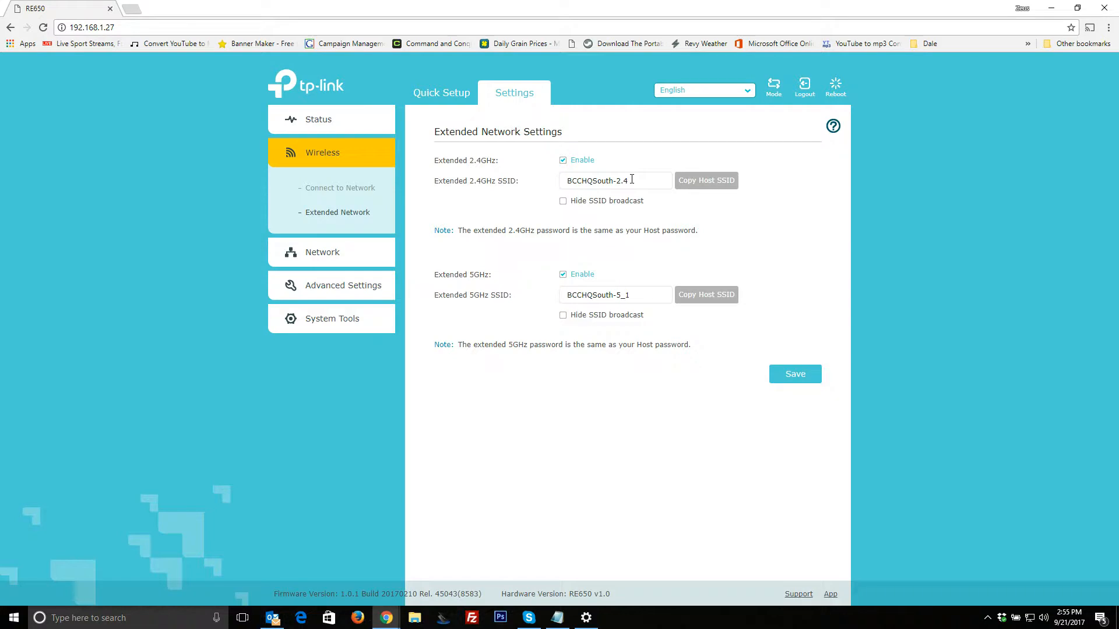
pyautogui.moveTo(611, 170)
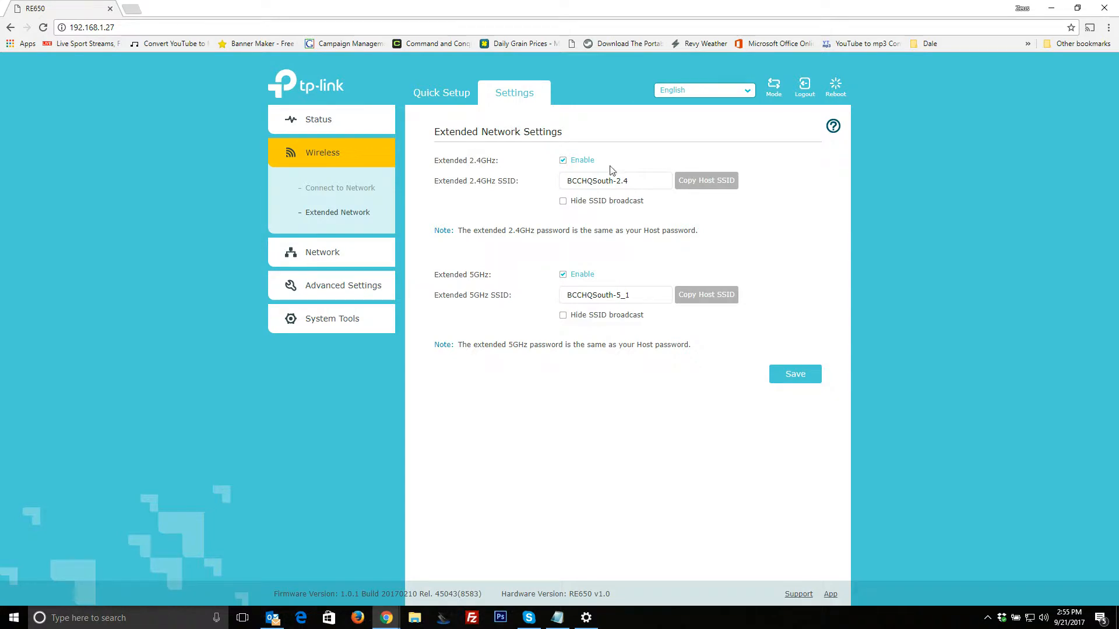
pyautogui.moveTo(558, 339)
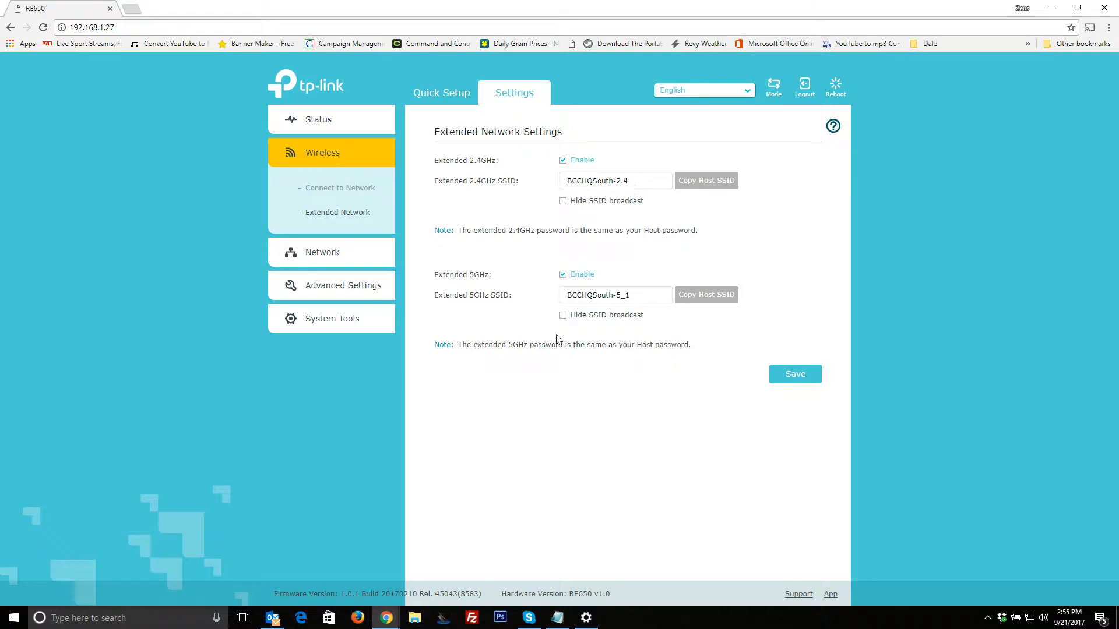
pyautogui.moveTo(326, 259)
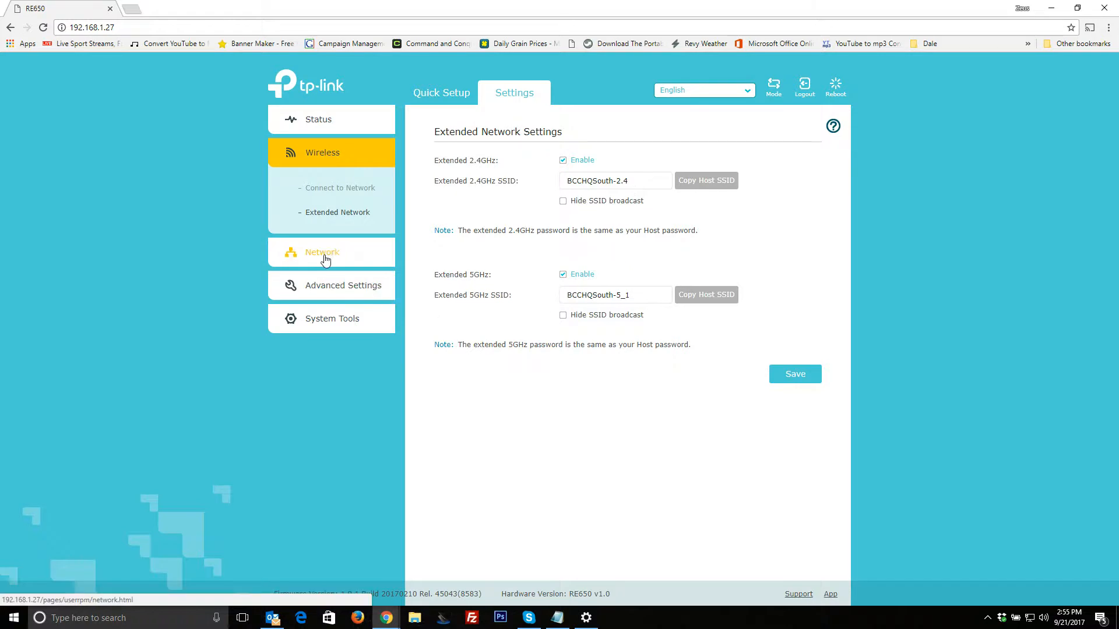
pyautogui.click(322, 252)
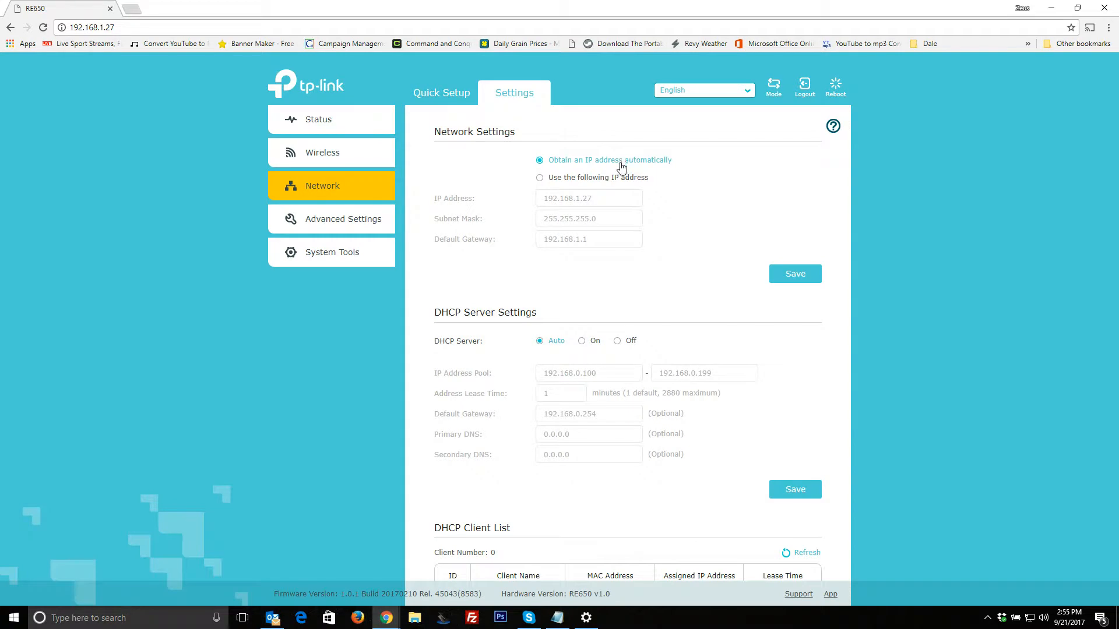
pyautogui.moveTo(471, 144)
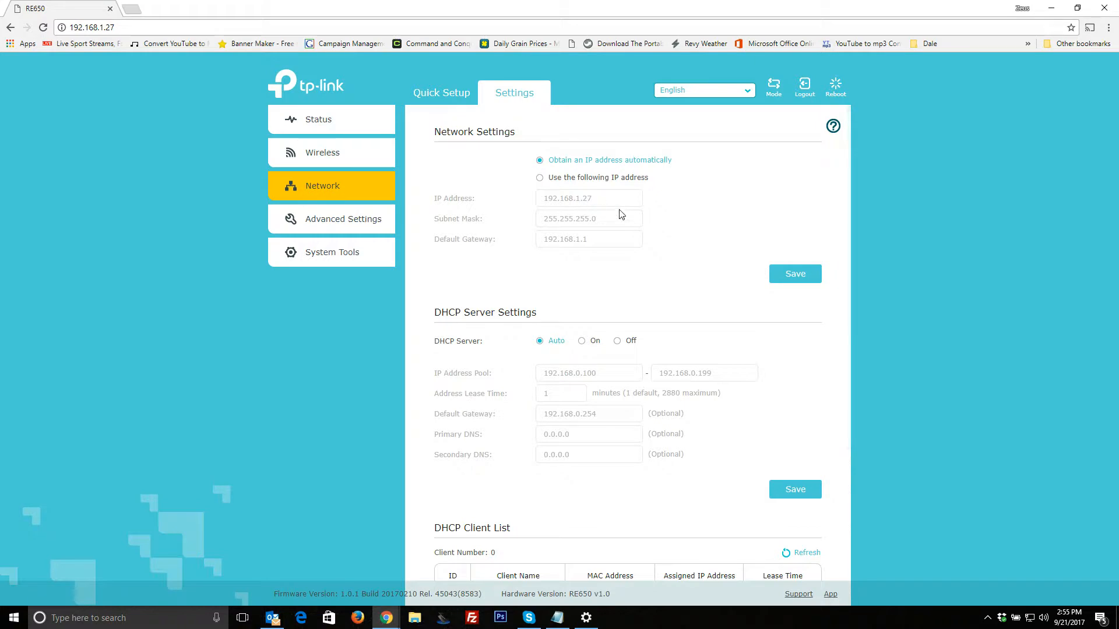
pyautogui.moveTo(622, 218)
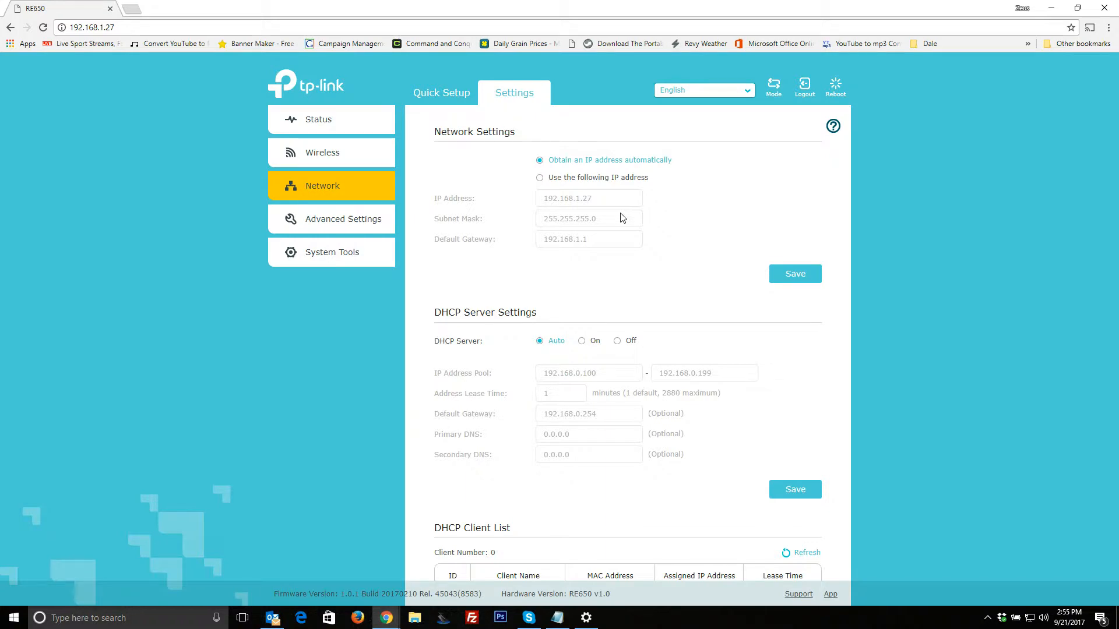
pyautogui.moveTo(527, 322)
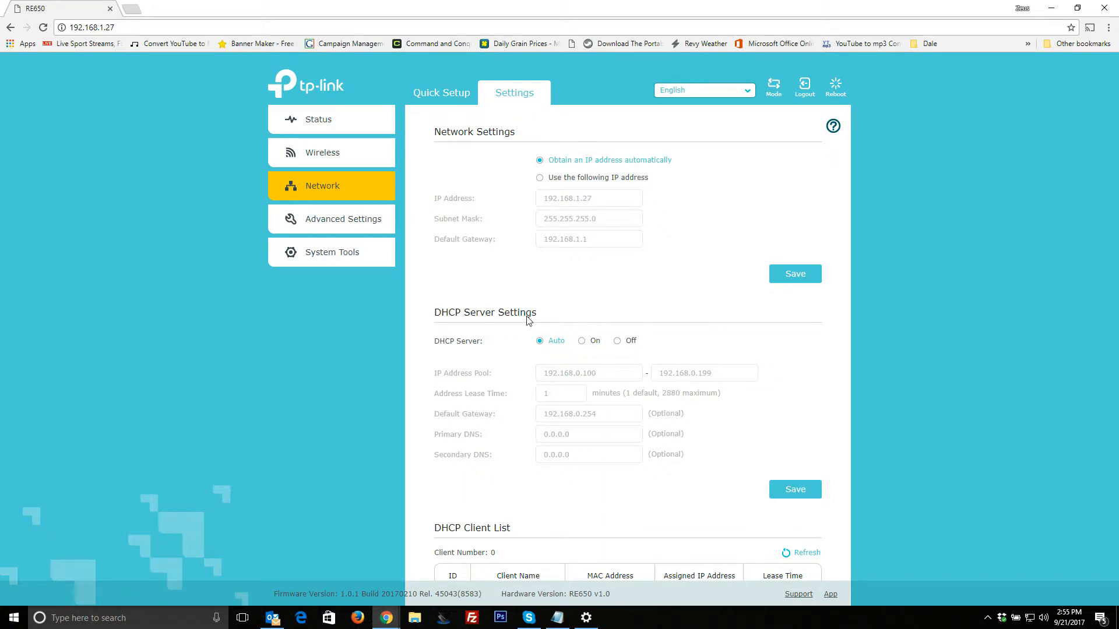
pyautogui.scroll(-3)
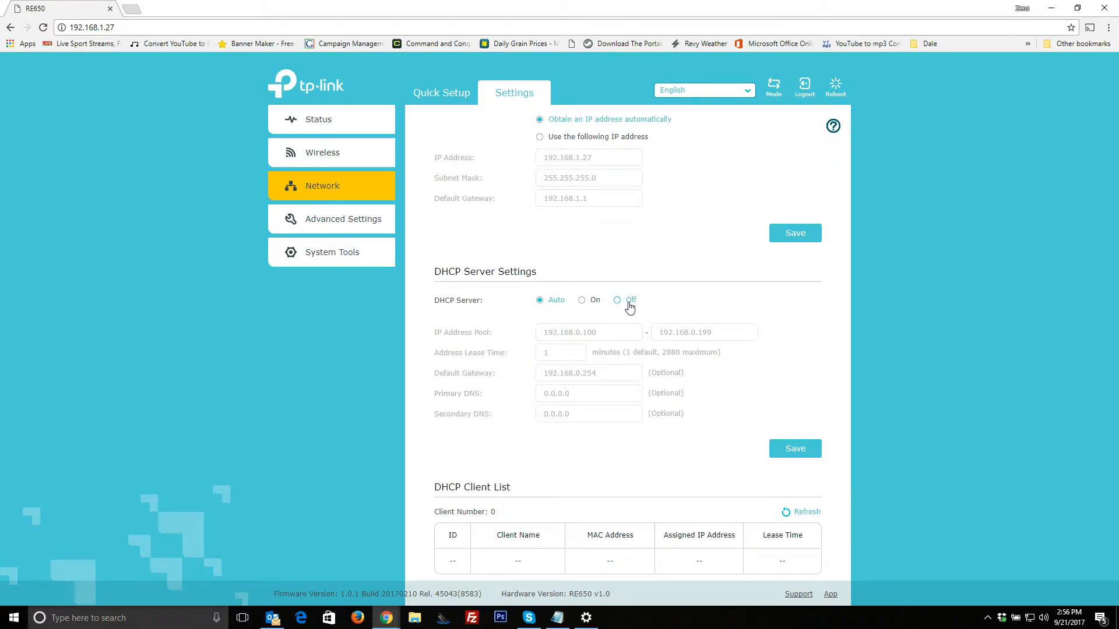
pyautogui.scroll(-3)
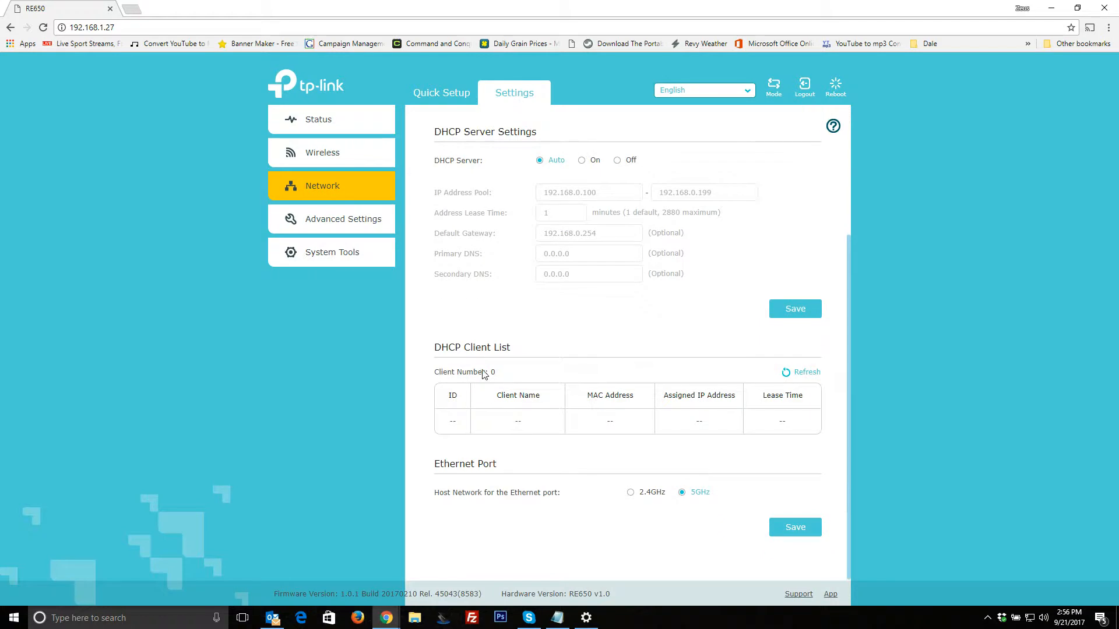
pyautogui.moveTo(586, 405)
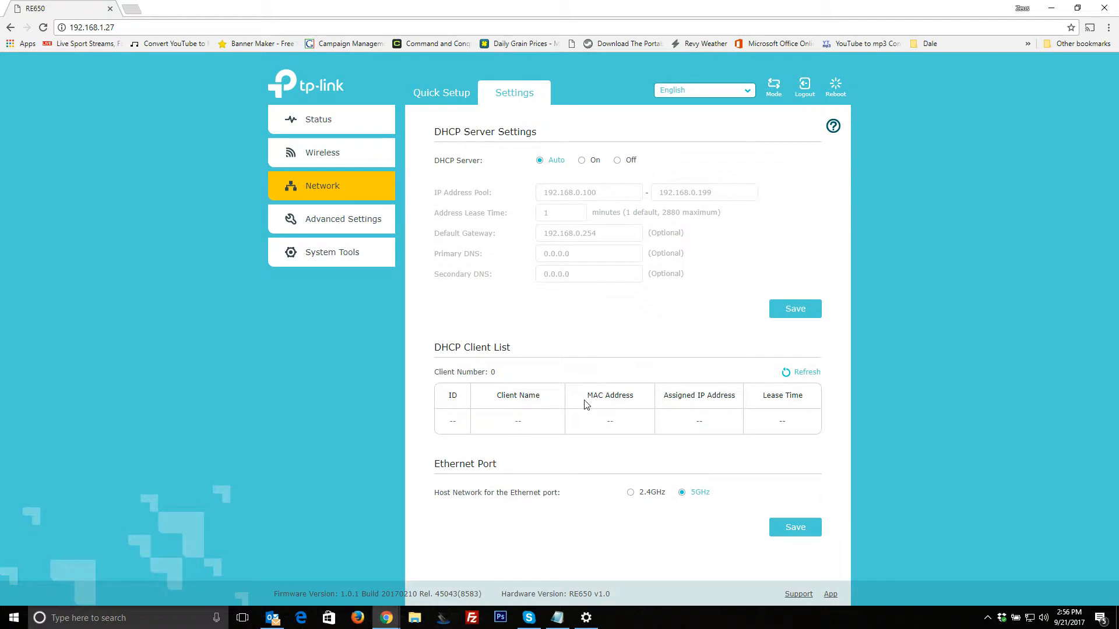
pyautogui.moveTo(726, 511)
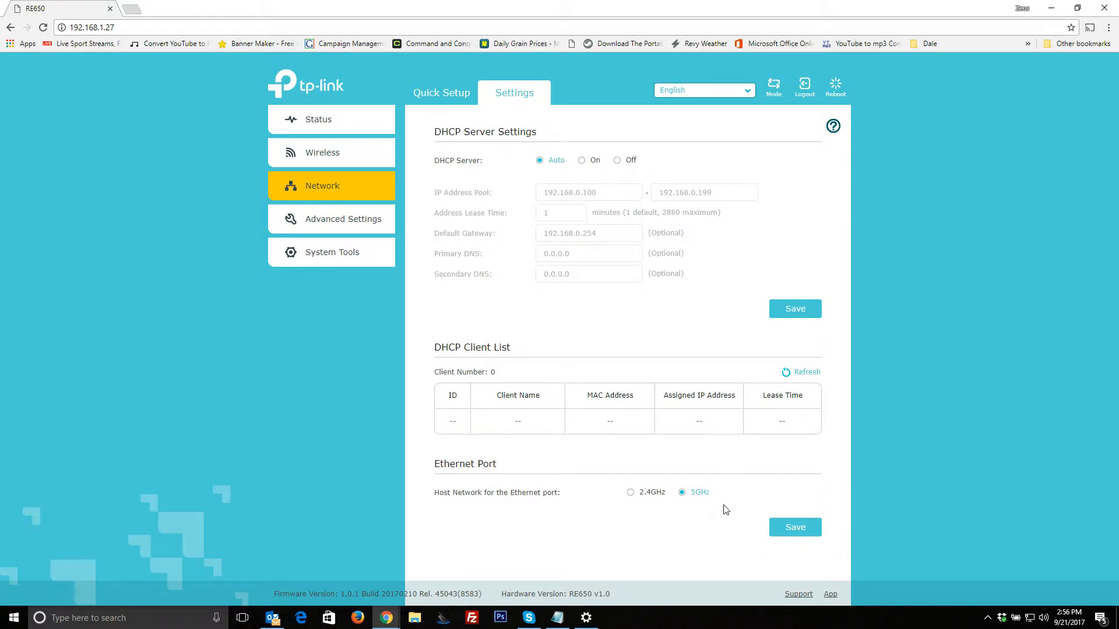
pyautogui.moveTo(728, 494)
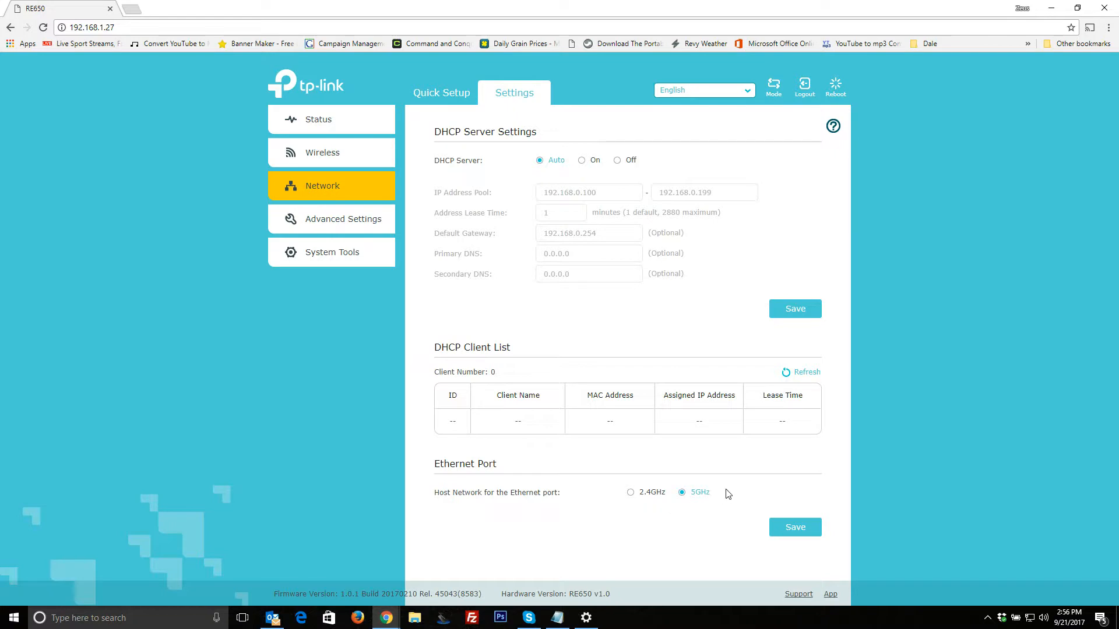
pyautogui.moveTo(336, 153)
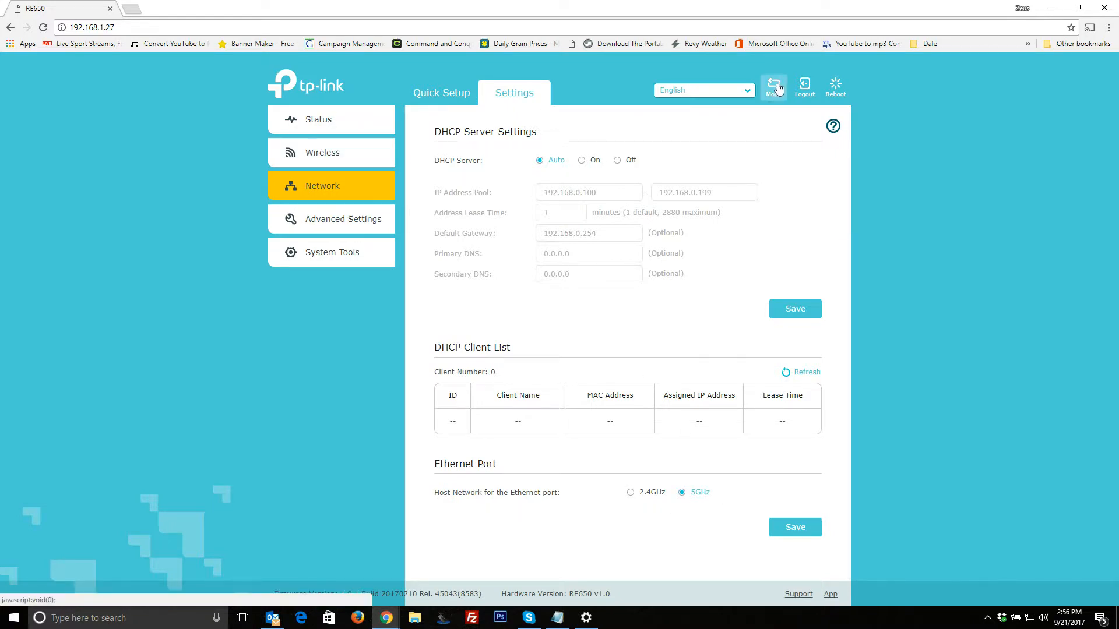
pyautogui.click(773, 83)
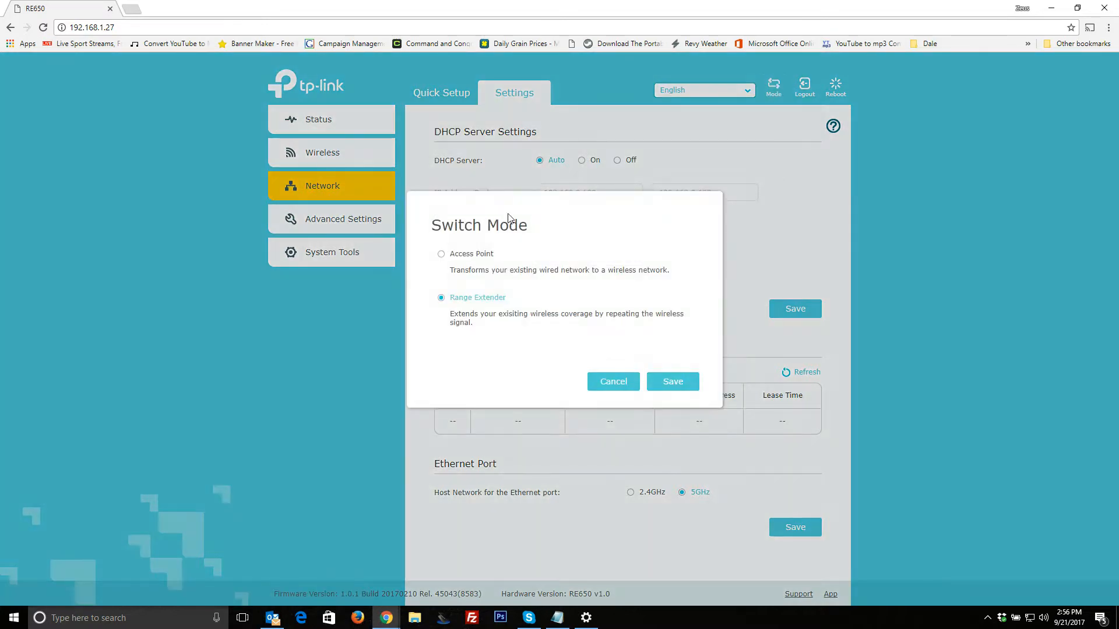
pyautogui.click(613, 381)
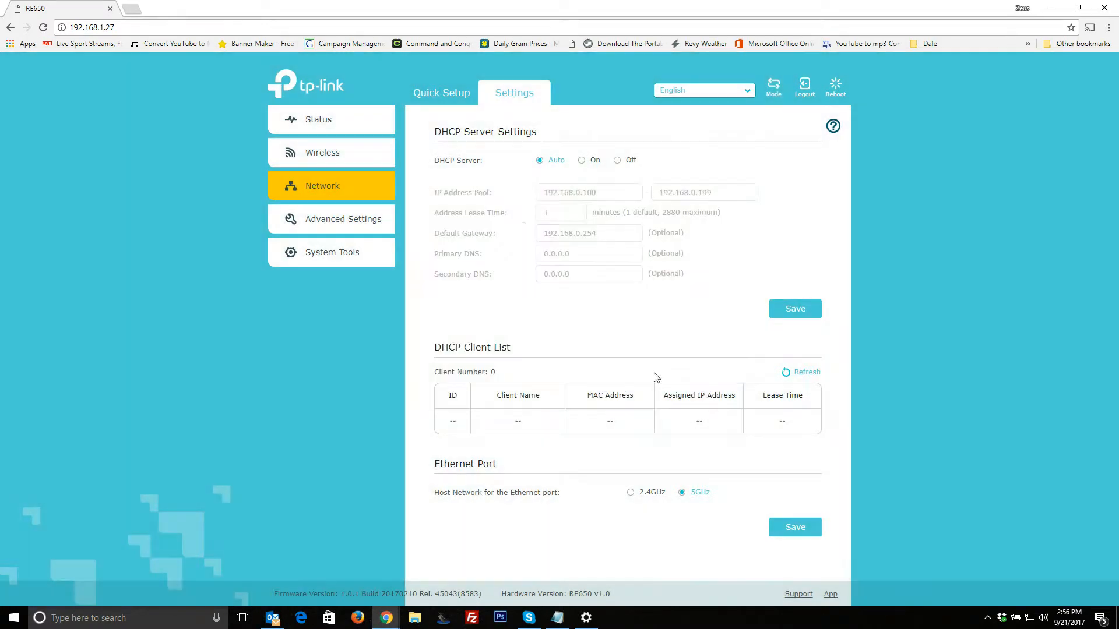
pyautogui.moveTo(782, 409)
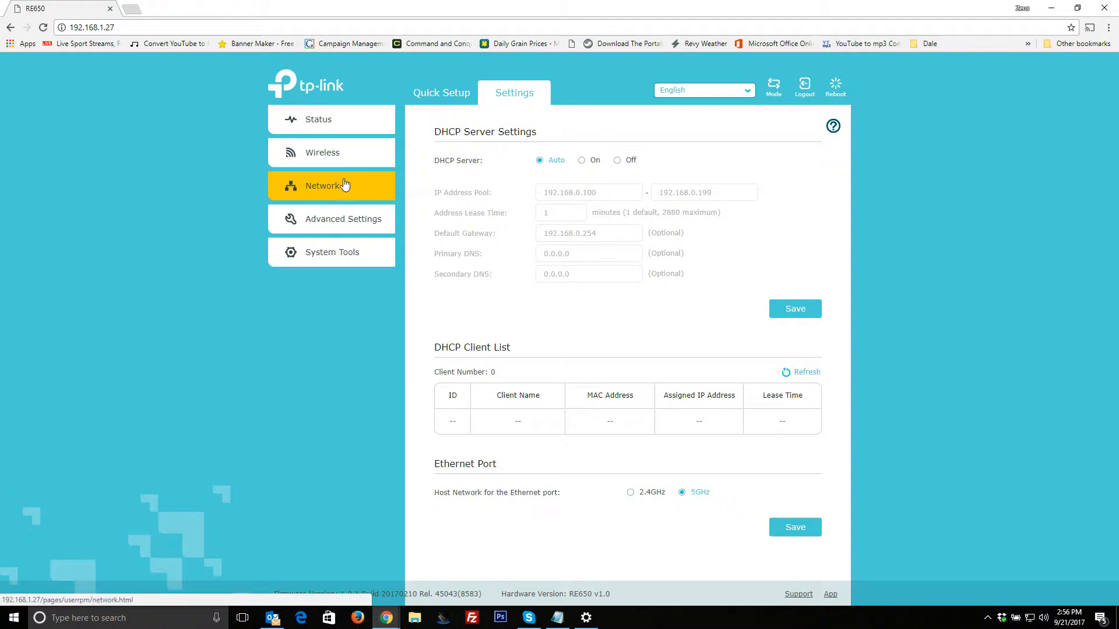
# - Expand Advanced Settings and show the Power Schedule page, currently disabled
pyautogui.click(343, 219)
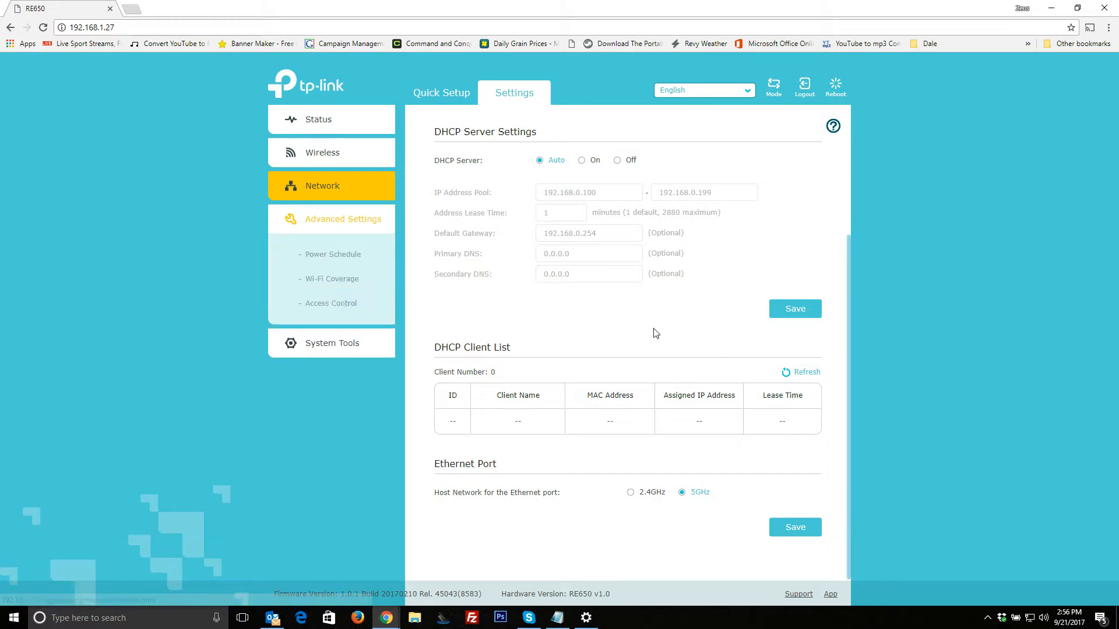
pyautogui.click(332, 255)
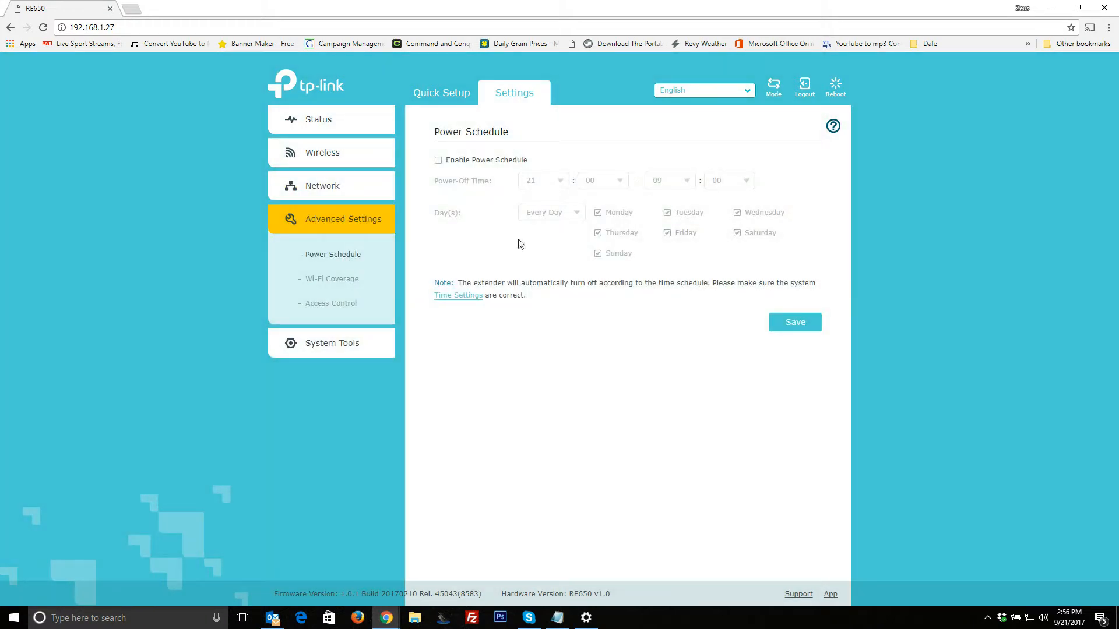
pyautogui.moveTo(497, 190)
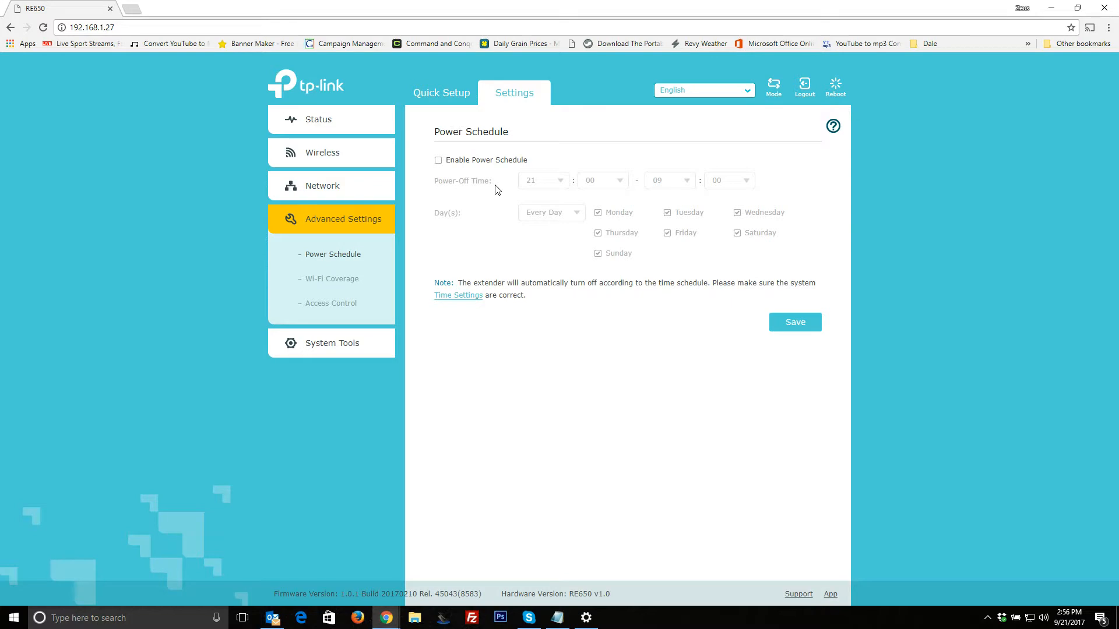
pyautogui.moveTo(488, 176)
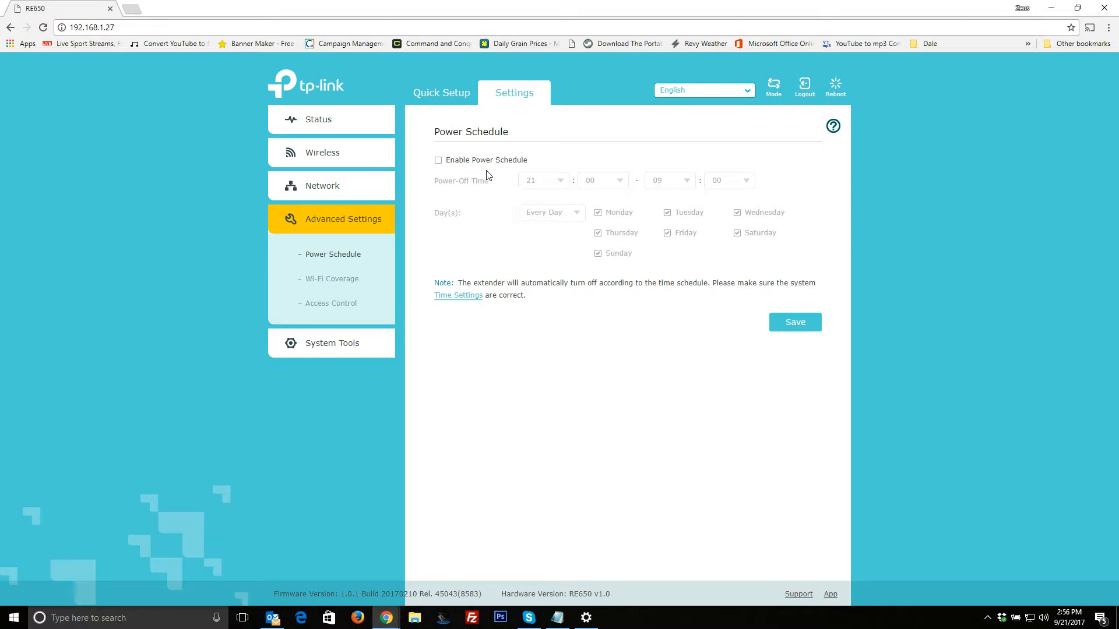
pyautogui.moveTo(505, 172)
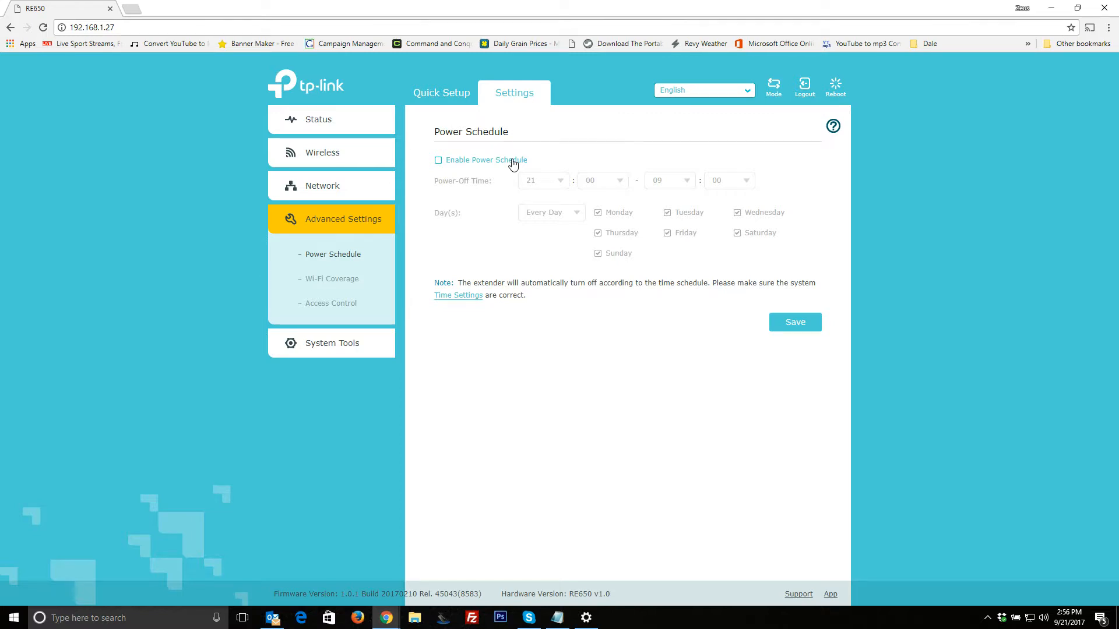
pyautogui.moveTo(700, 220)
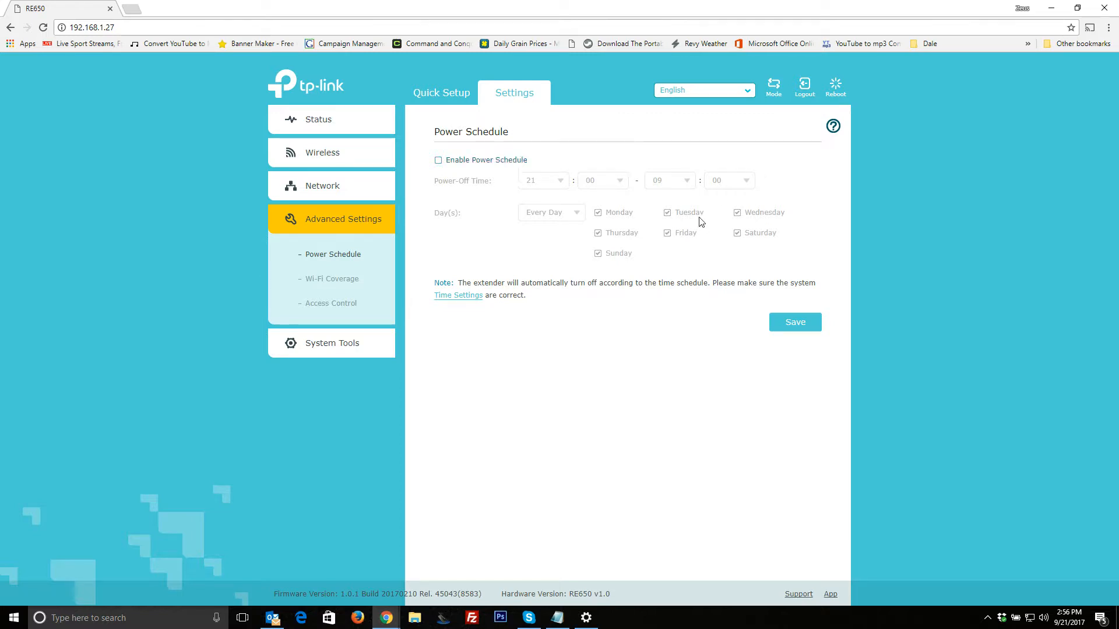
pyautogui.moveTo(337, 283)
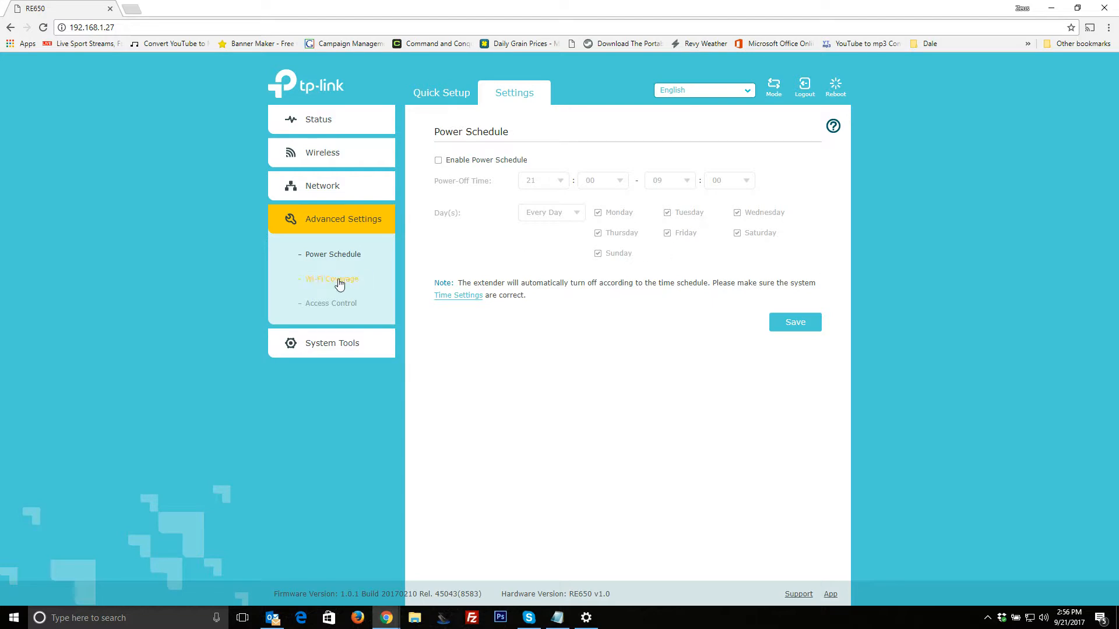
pyautogui.moveTo(468, 295)
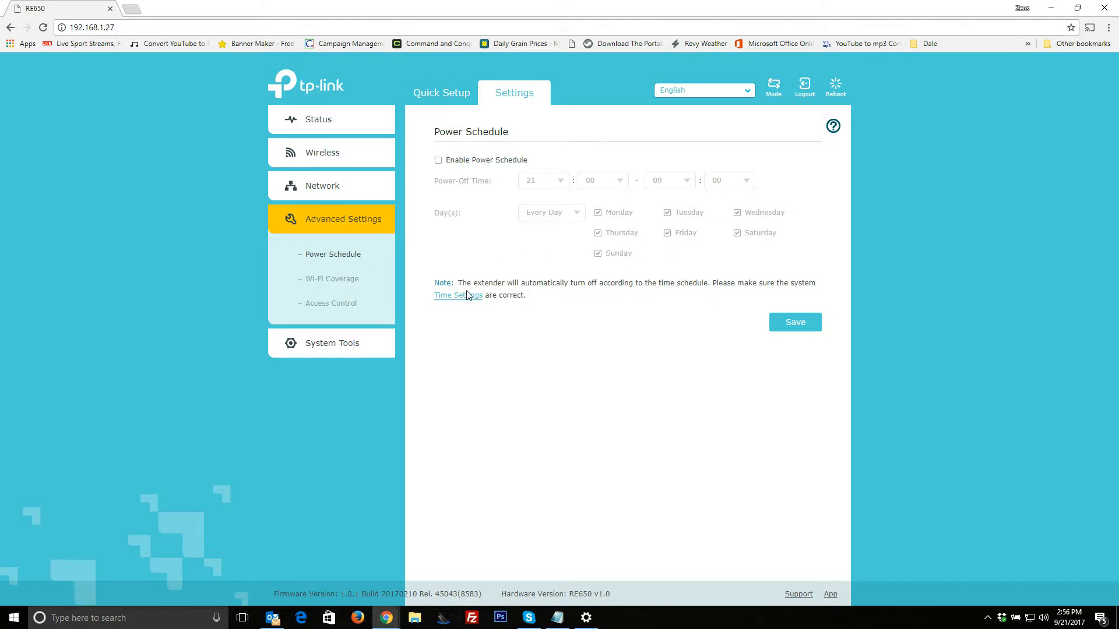
pyautogui.moveTo(429, 243)
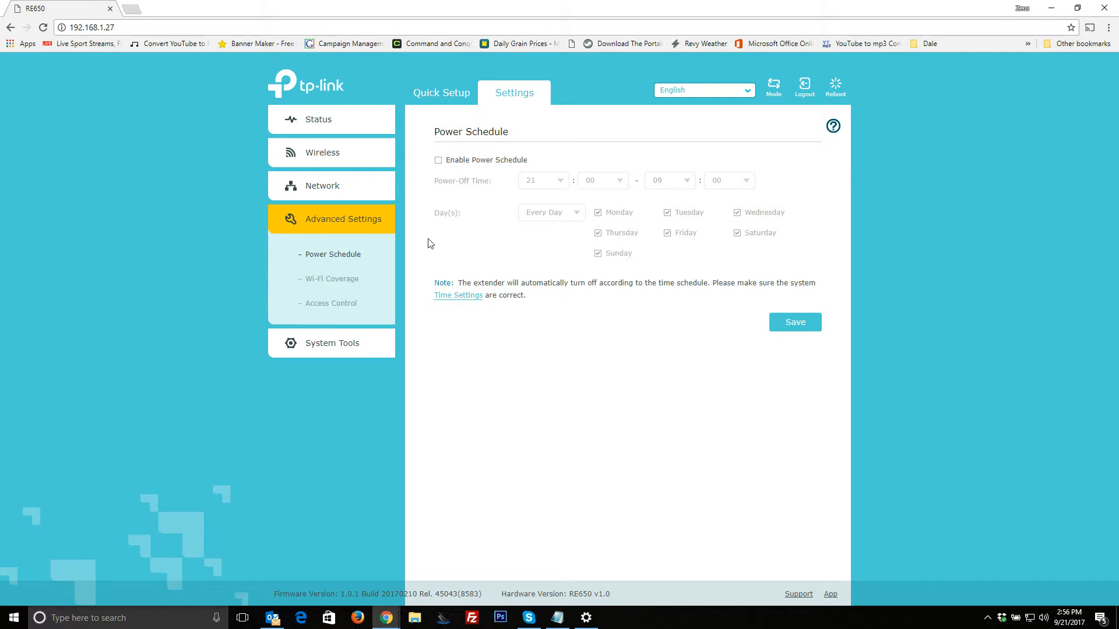
# - Show the Wi-Fi Coverage page with Max, Mid and Min range levels
pyautogui.click(331, 279)
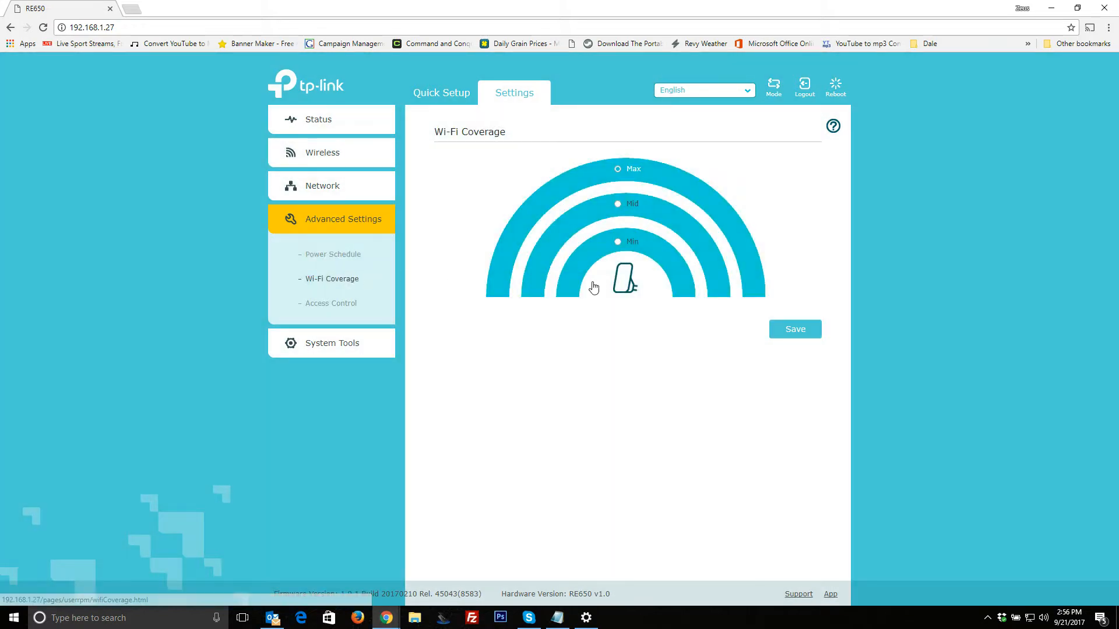
pyautogui.moveTo(559, 338)
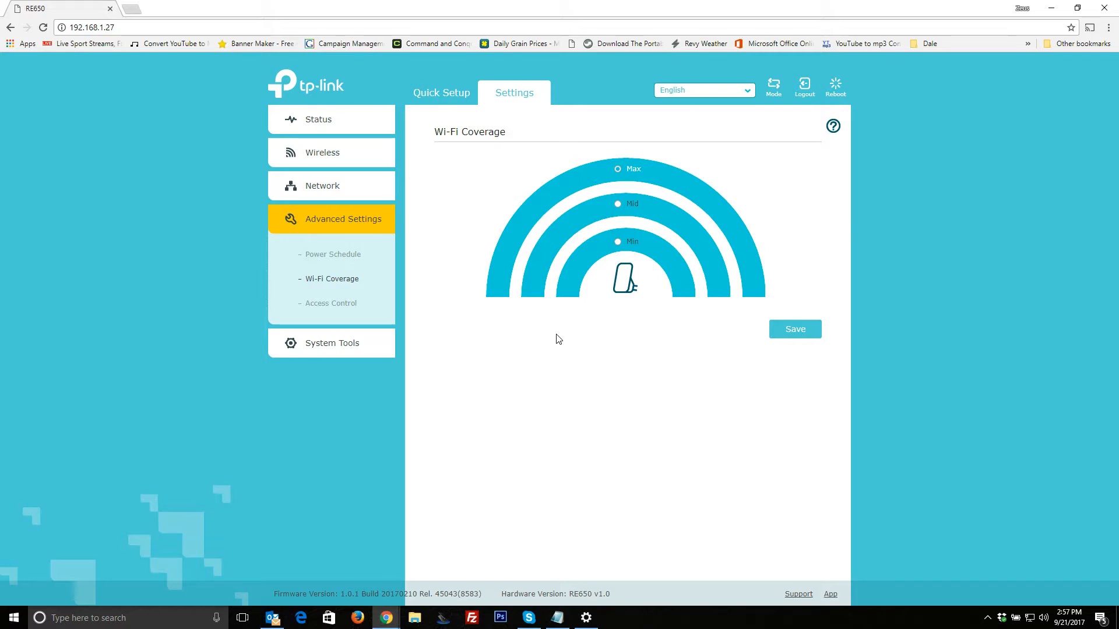
pyautogui.moveTo(638, 272)
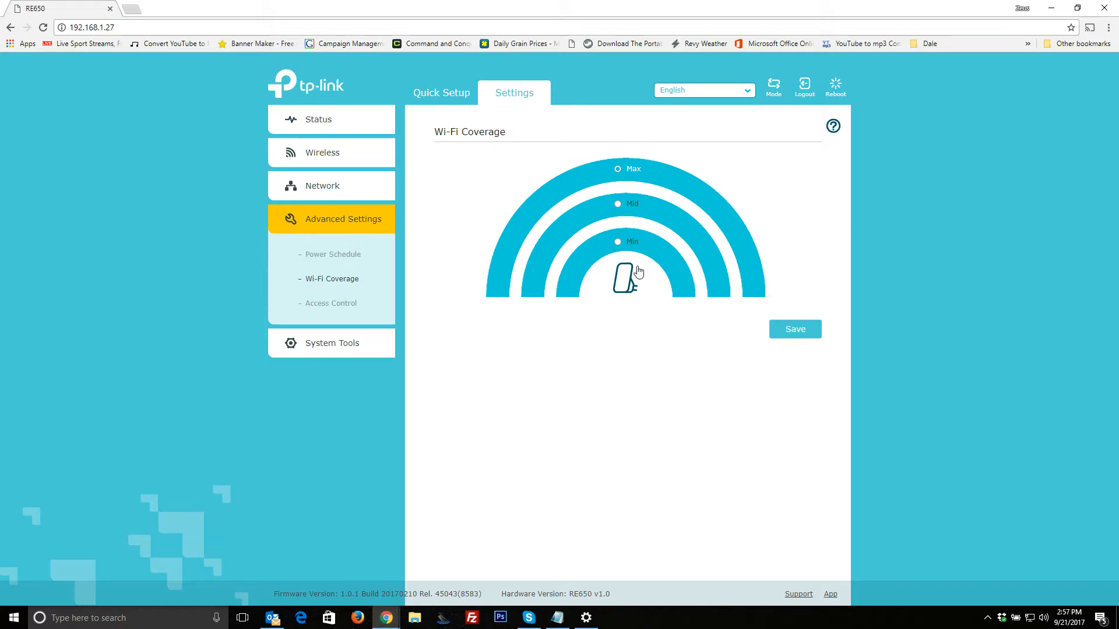
pyautogui.moveTo(524, 272)
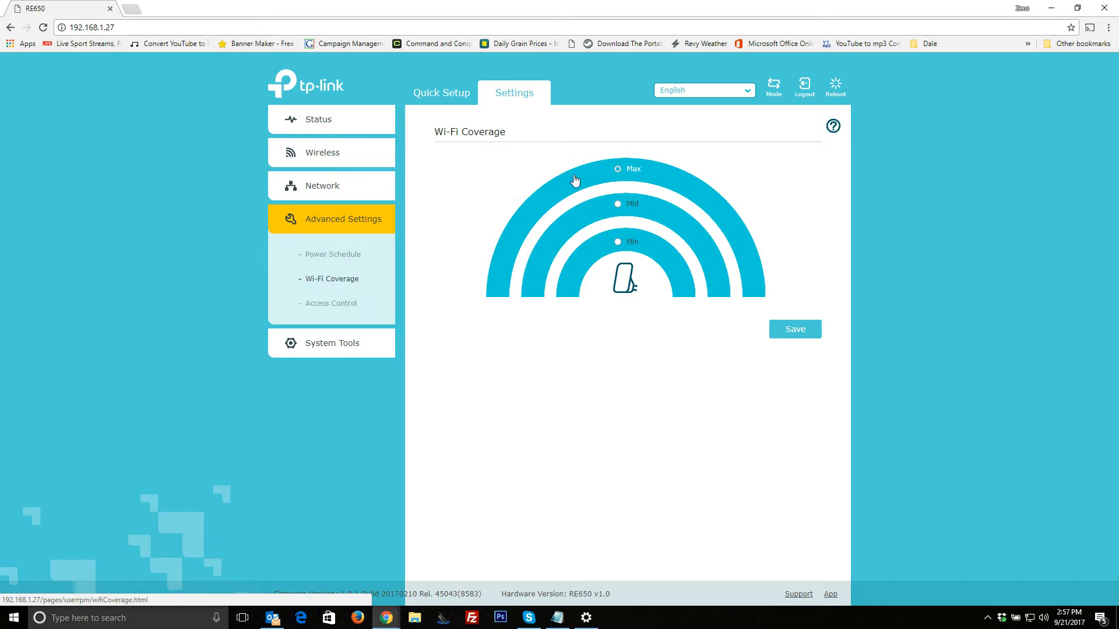
pyautogui.click(330, 303)
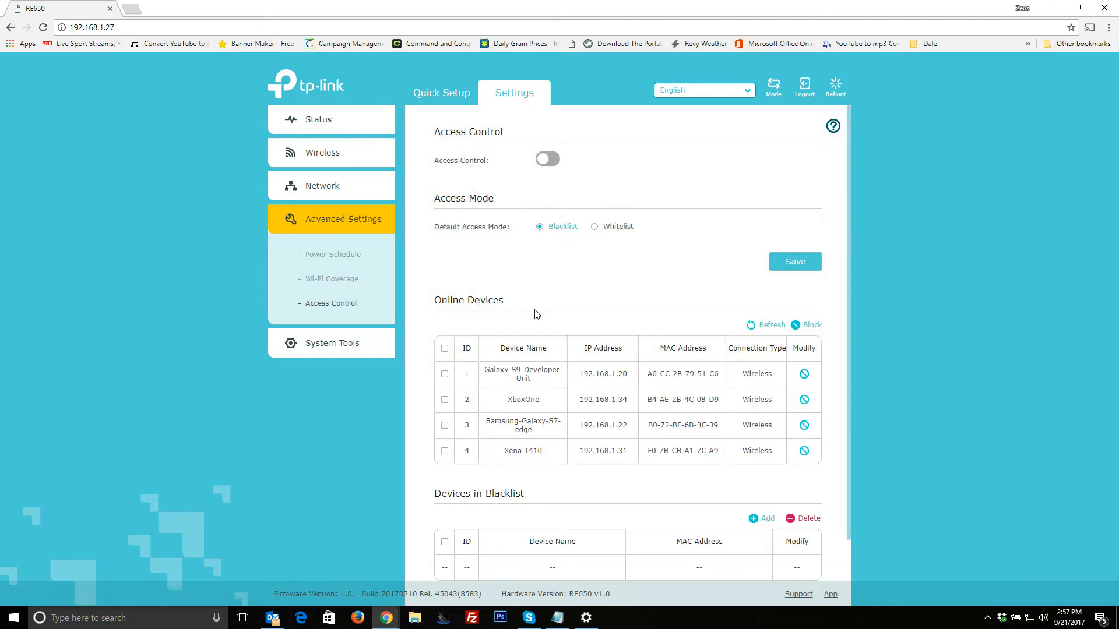
pyautogui.scroll(-3)
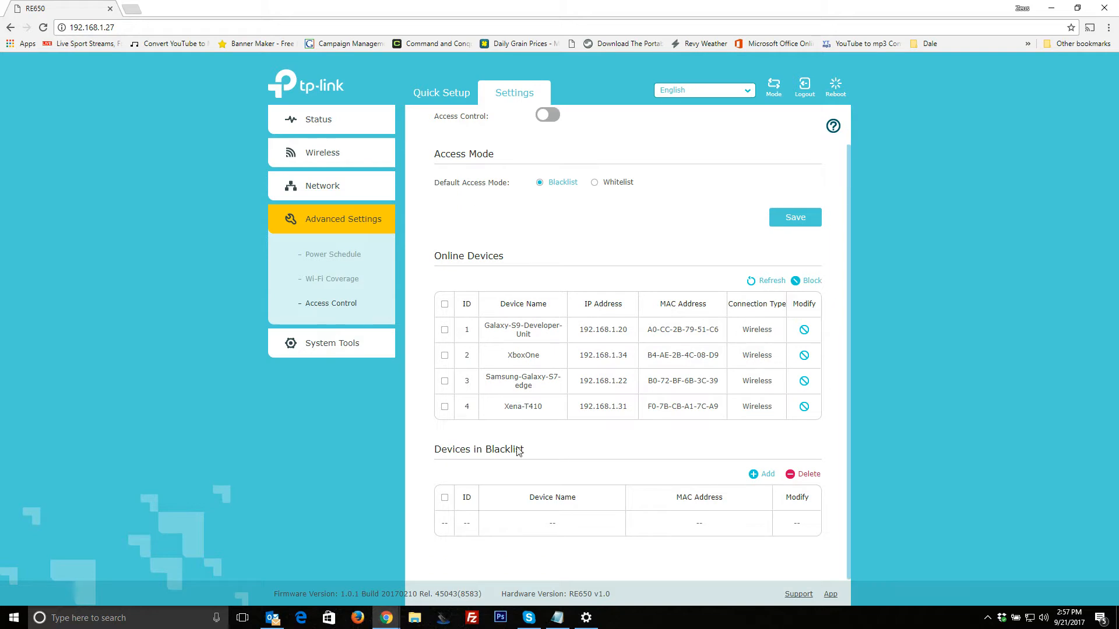
pyautogui.scroll(3)
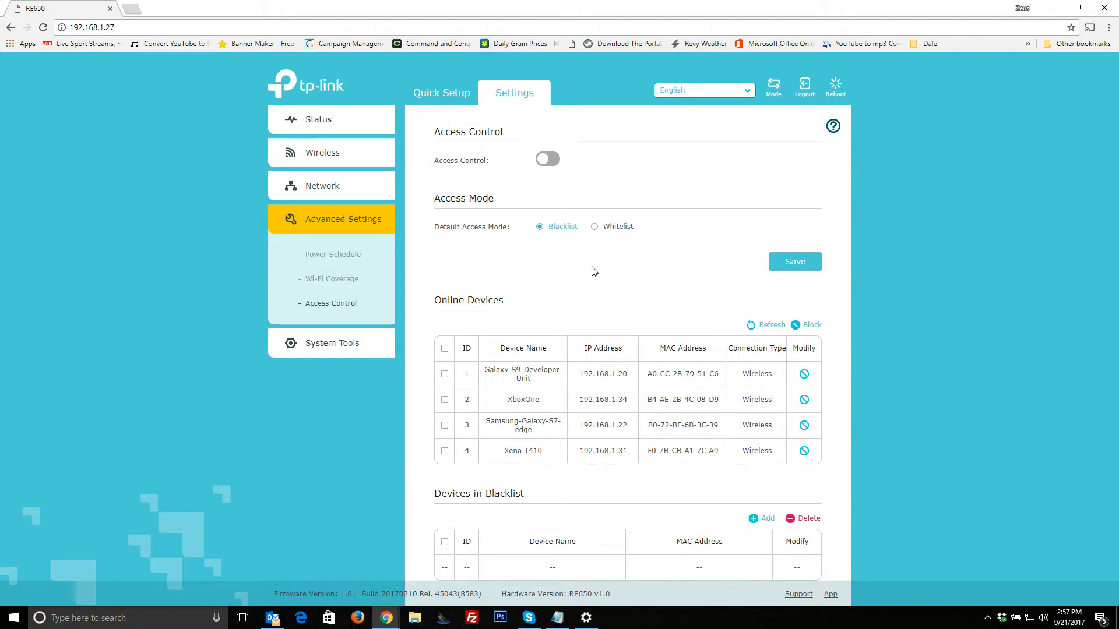
pyautogui.scroll(-3)
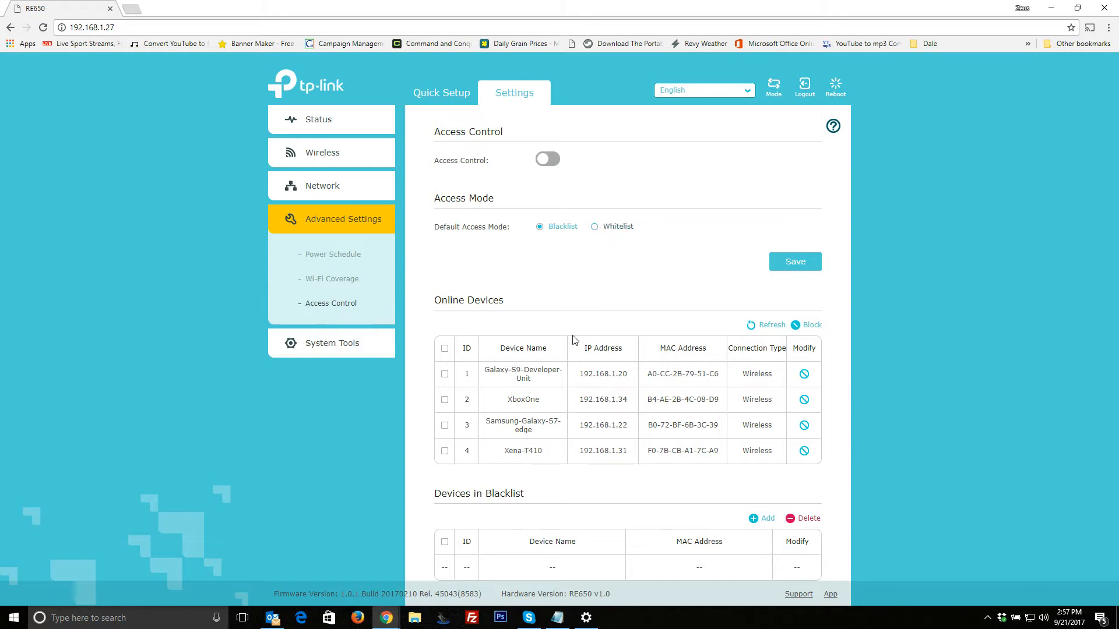
pyautogui.scroll(-3)
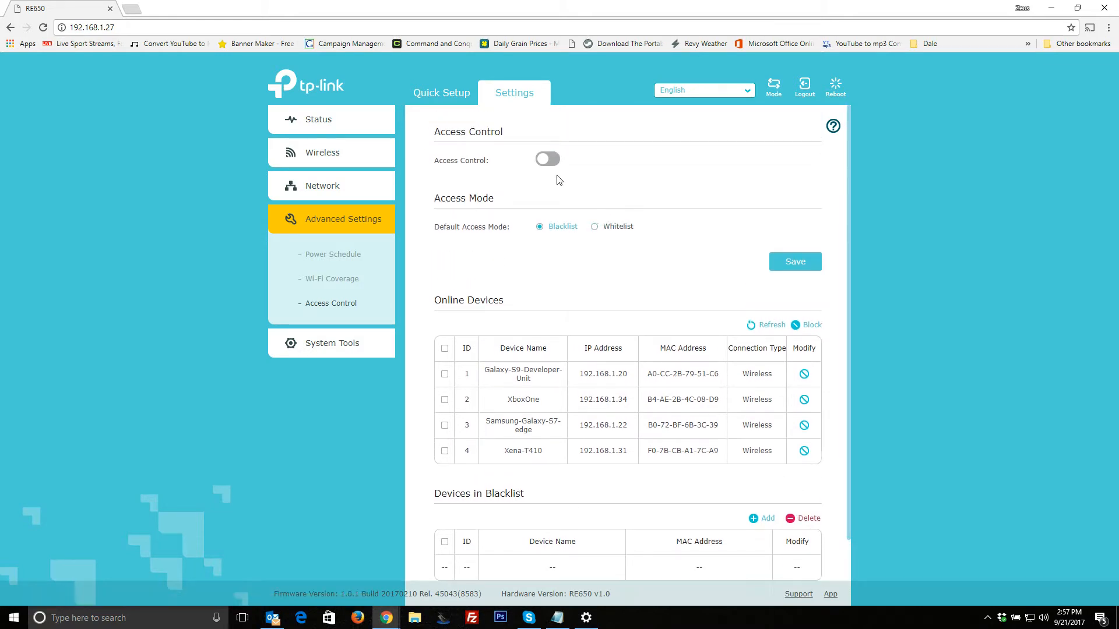
pyautogui.moveTo(611, 161)
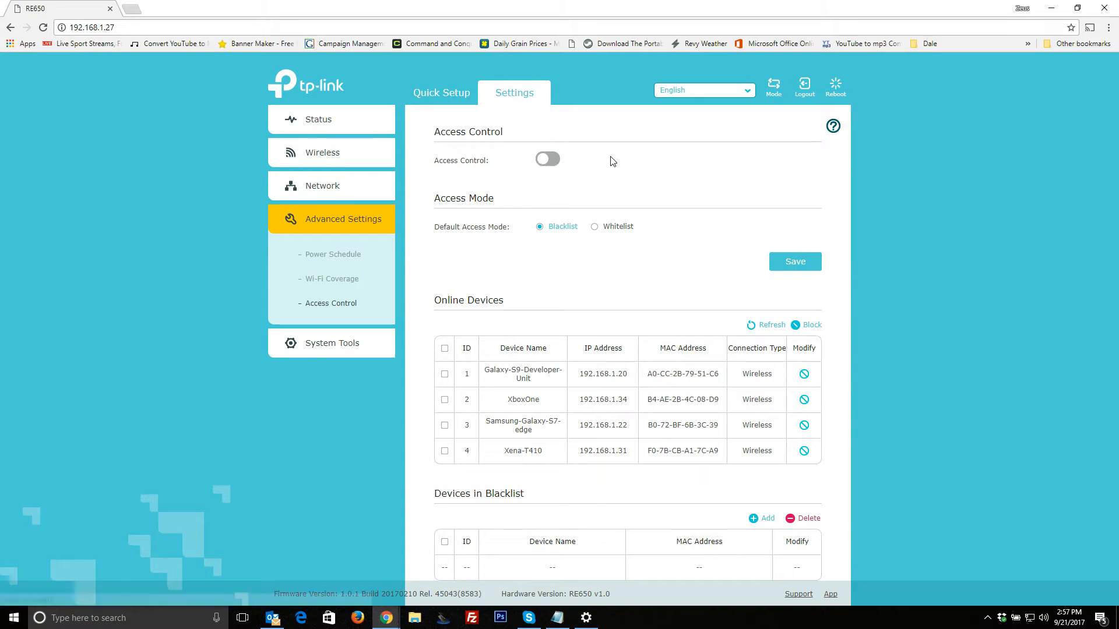
pyautogui.moveTo(338, 355)
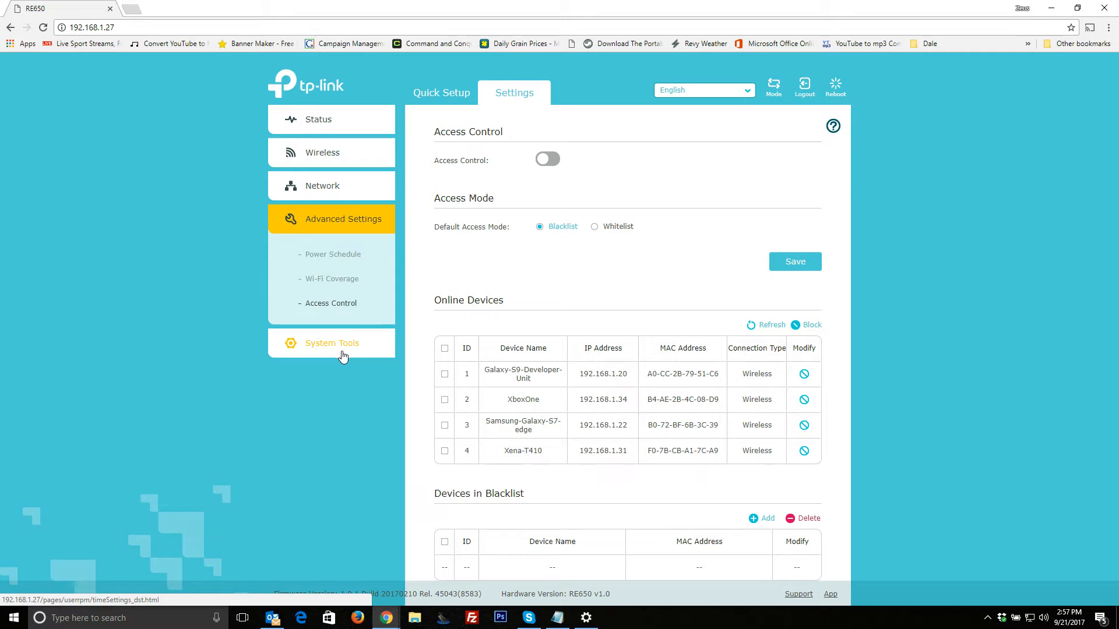
# - Show Time Settings under System Tools with Central Time and daylight saving off
pyautogui.click(331, 344)
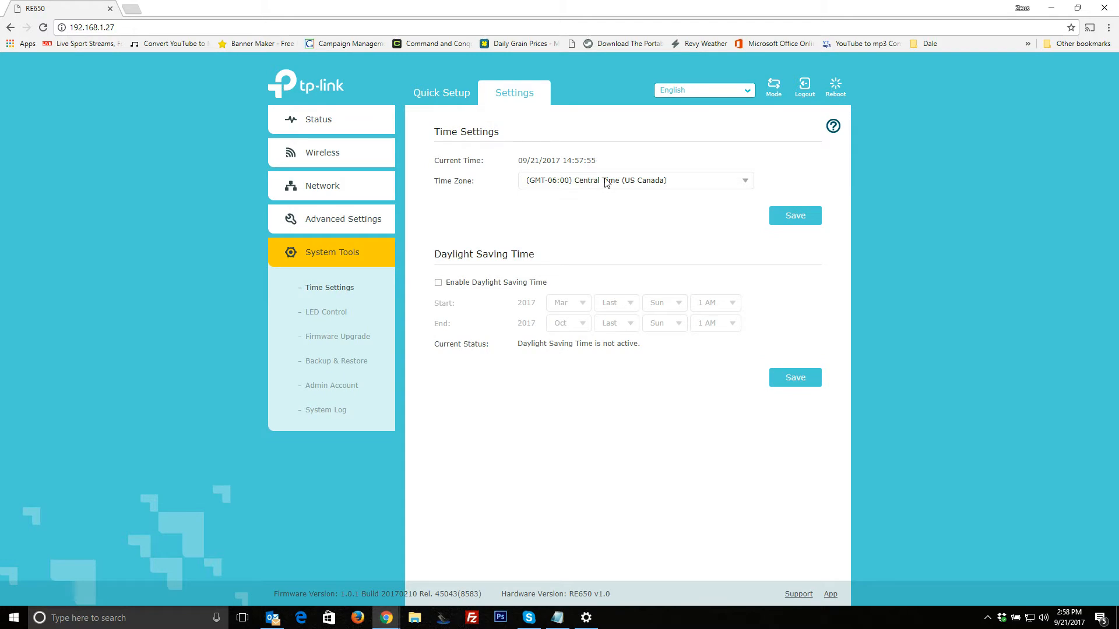
pyautogui.moveTo(676, 185)
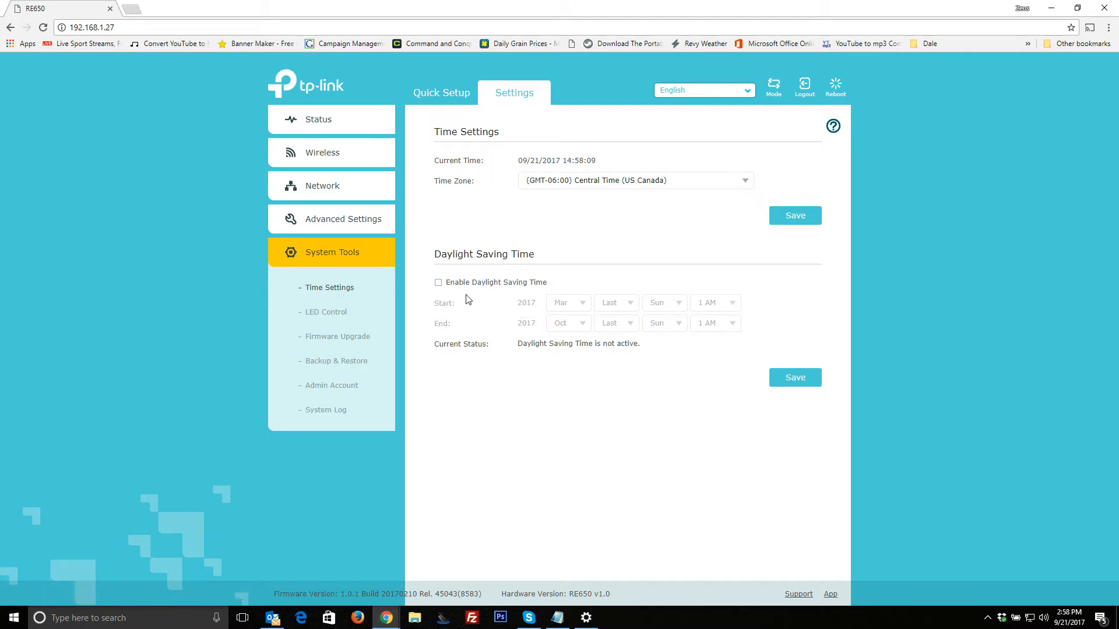
# - Show the LED Control page with Night Mode off from 21:00 to 09:00
pyautogui.click(325, 312)
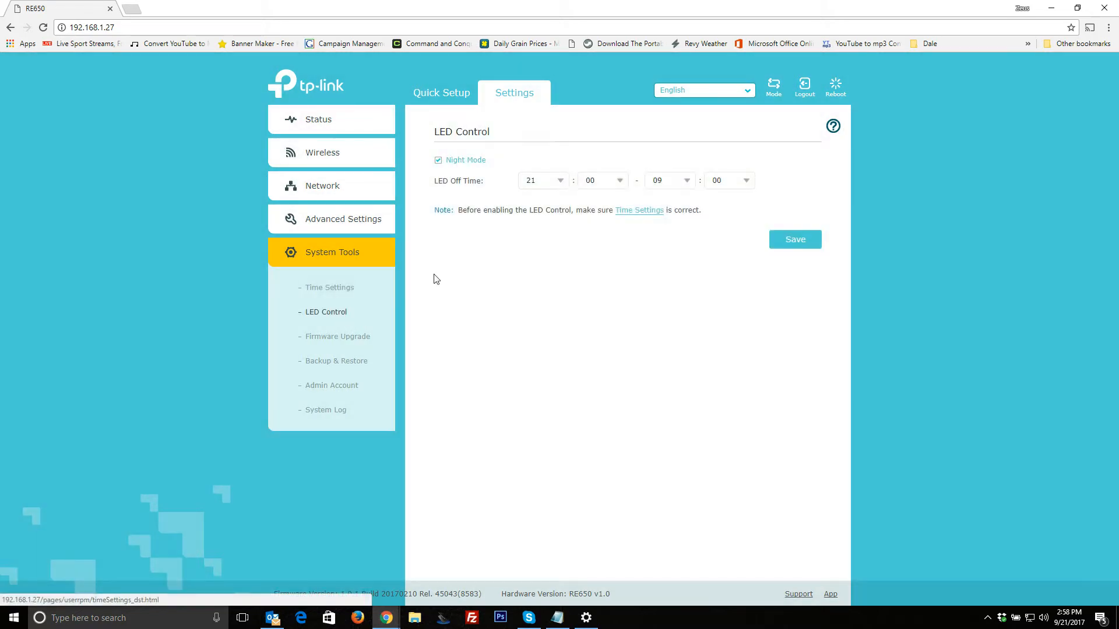
pyautogui.moveTo(554, 184)
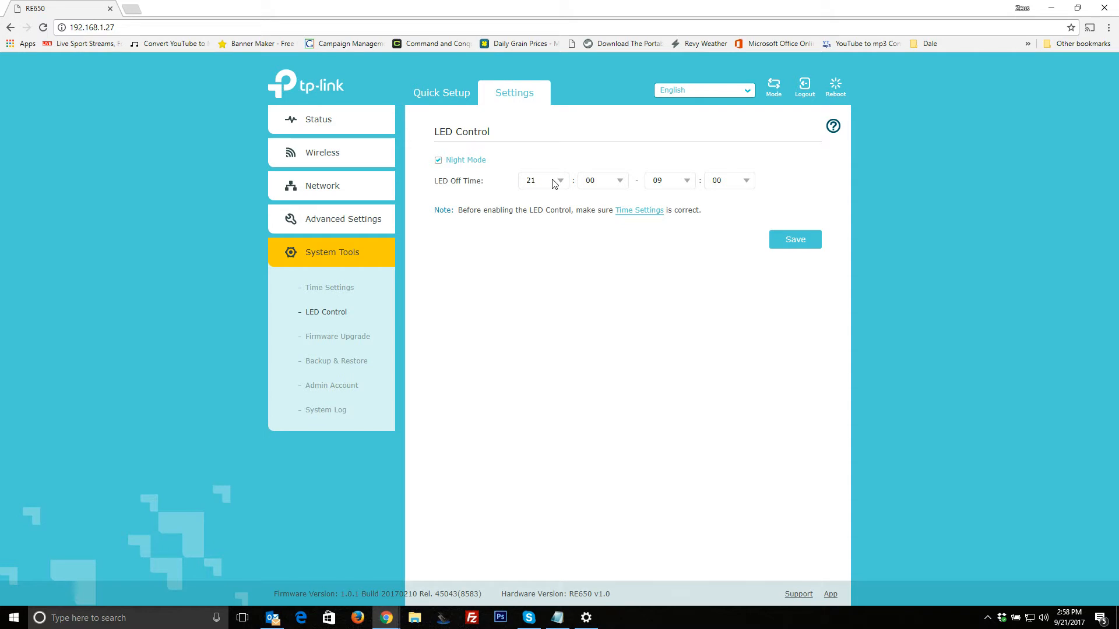
pyautogui.moveTo(468, 186)
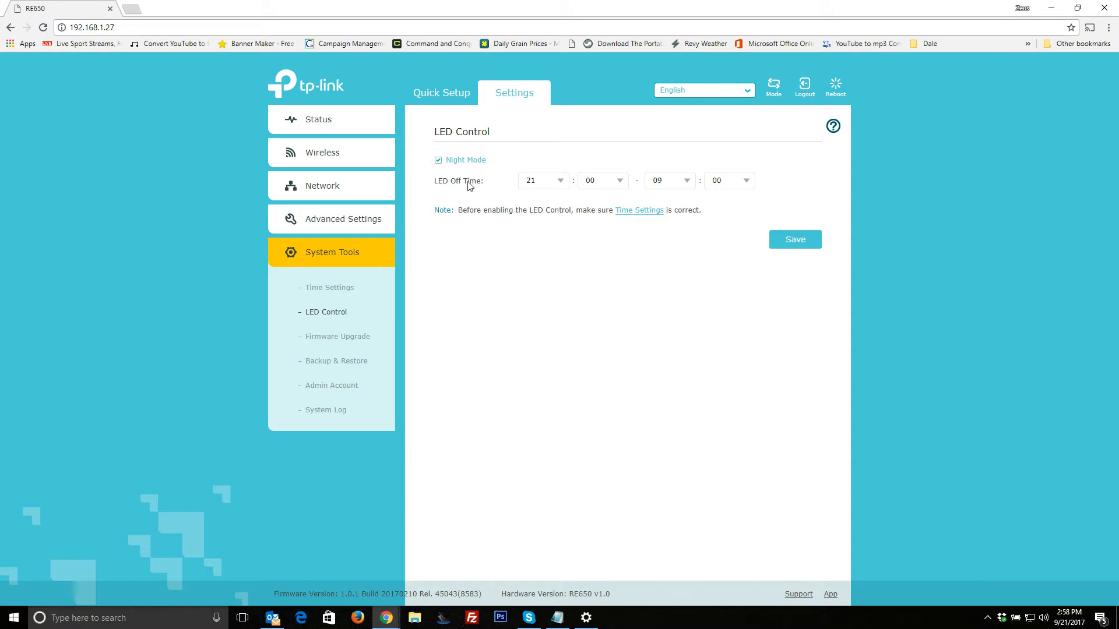
pyautogui.moveTo(516, 185)
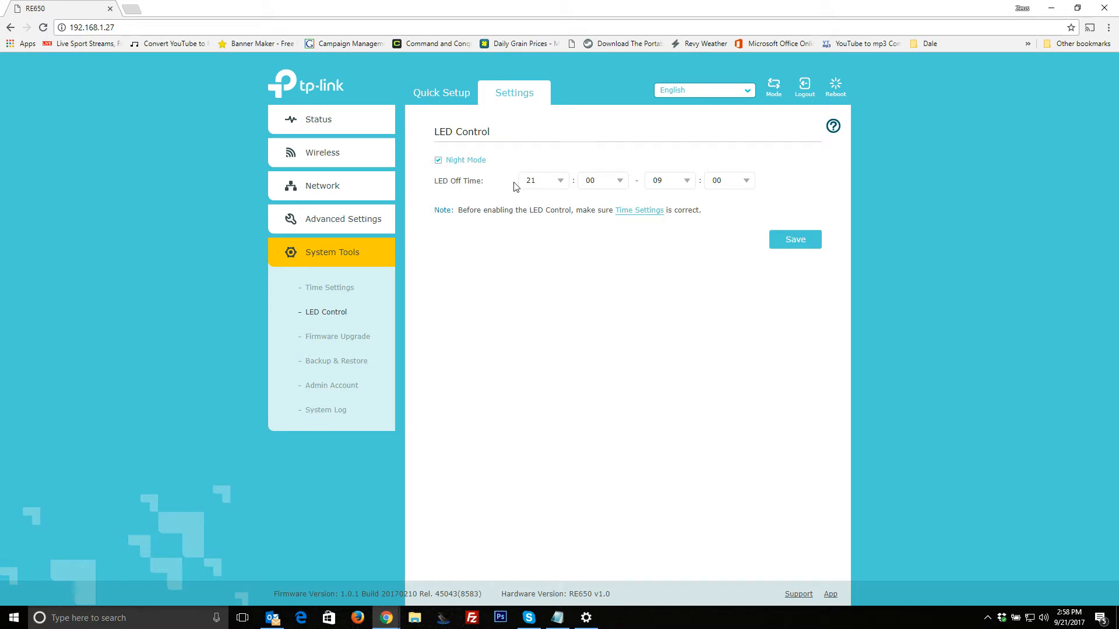
# - Show the Firmware Upgrade page listing firmware 1.0.1 Build 20170210
pyautogui.click(338, 336)
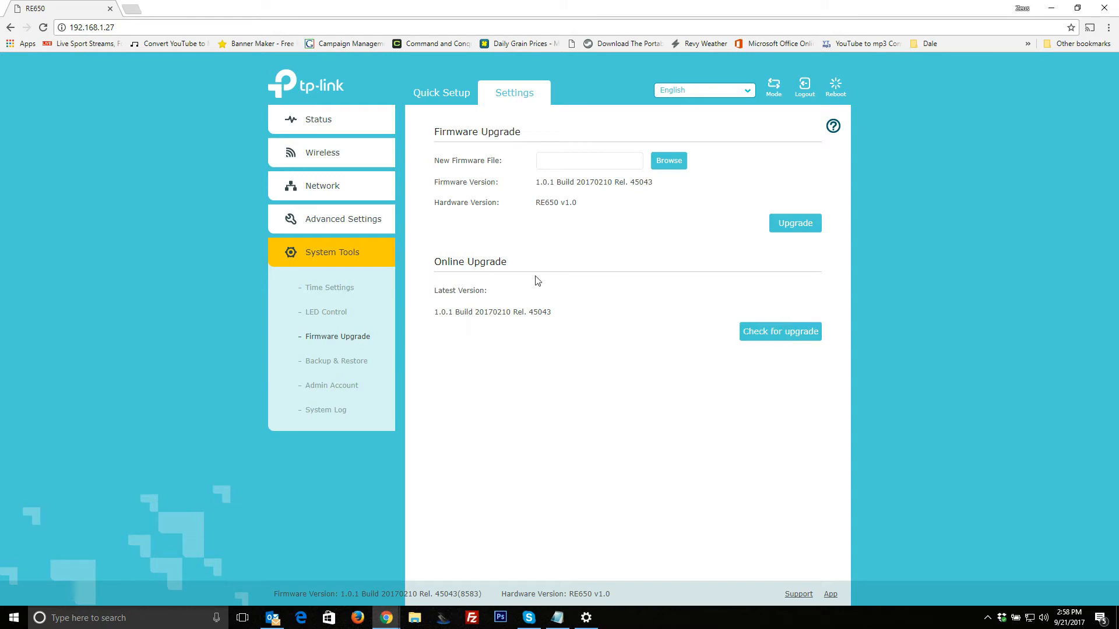
pyautogui.moveTo(591, 203)
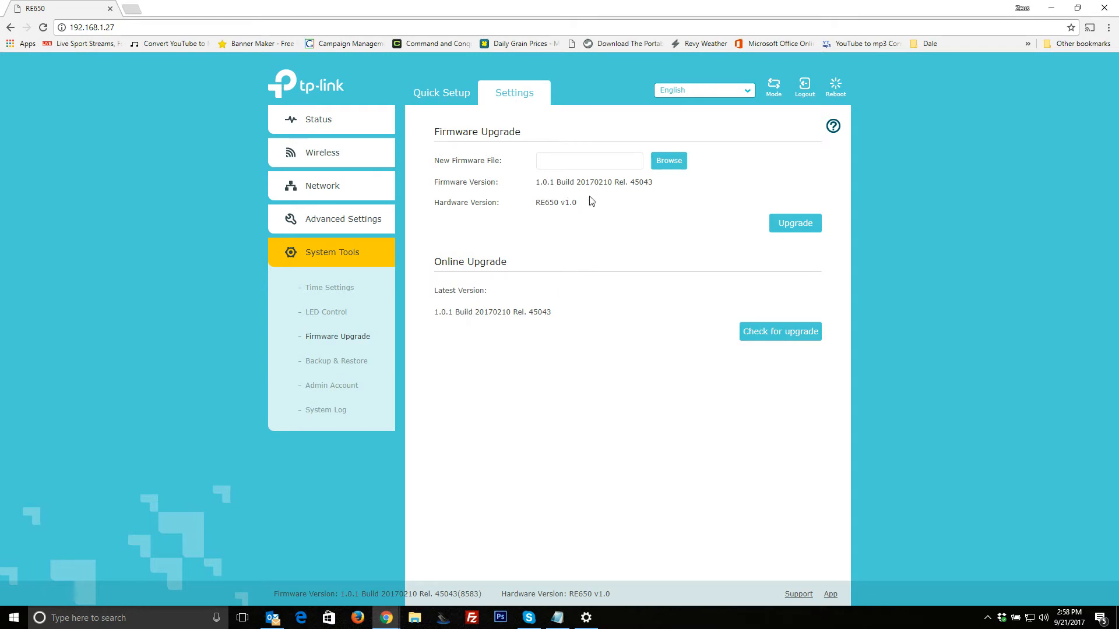
pyautogui.moveTo(603, 296)
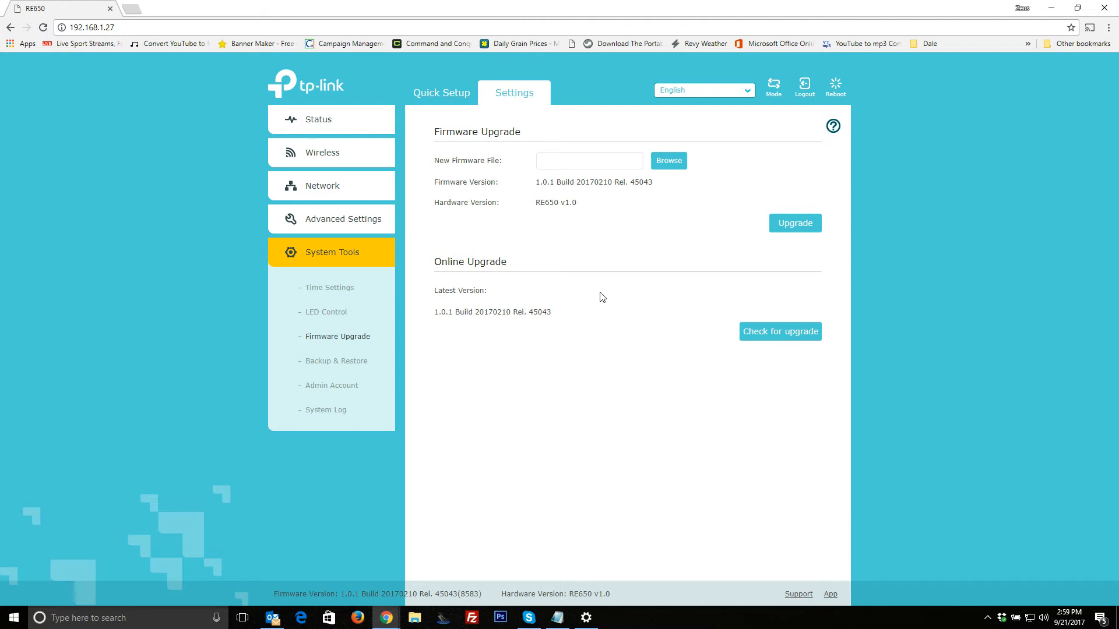
pyautogui.moveTo(578, 328)
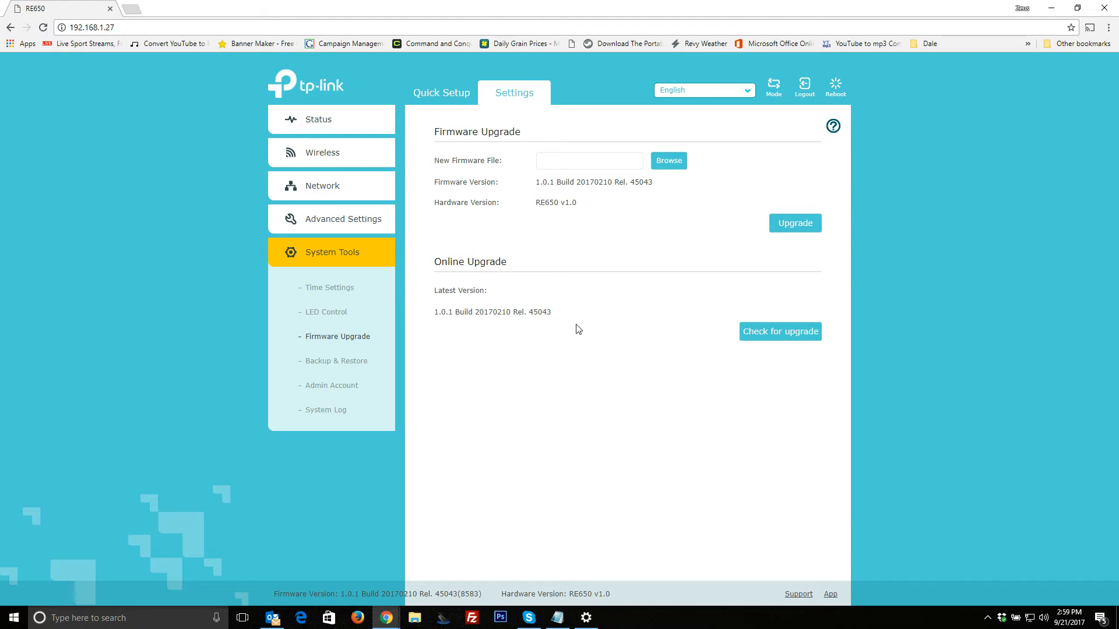
pyautogui.moveTo(429, 326)
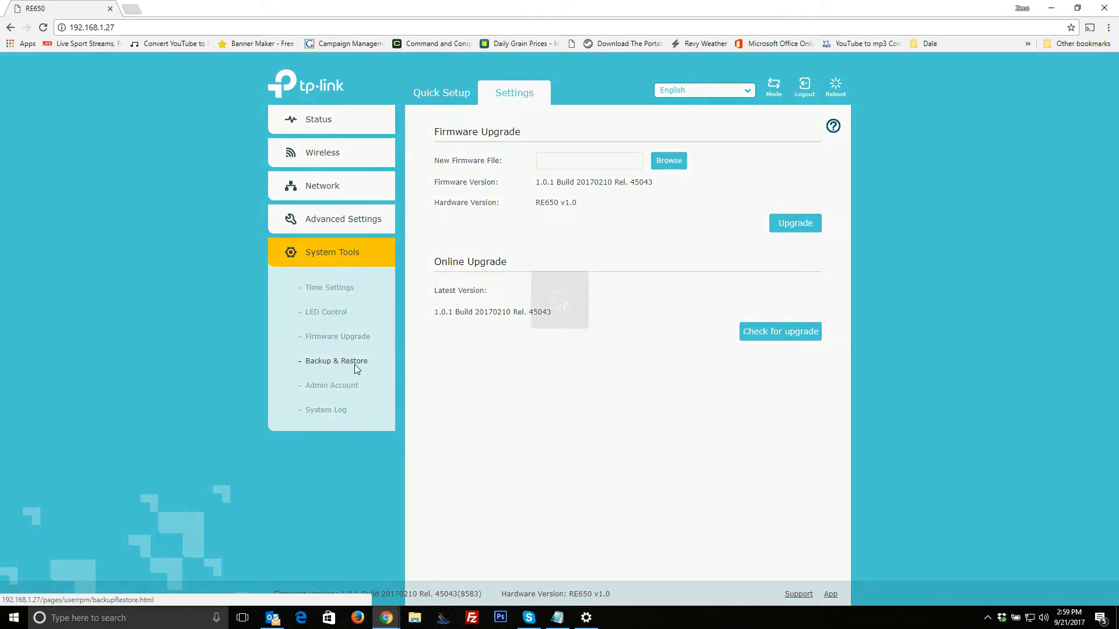
# - Pass through Backup & Restore and Admin Account to the System Log of DHCP and NTP events
pyautogui.click(336, 361)
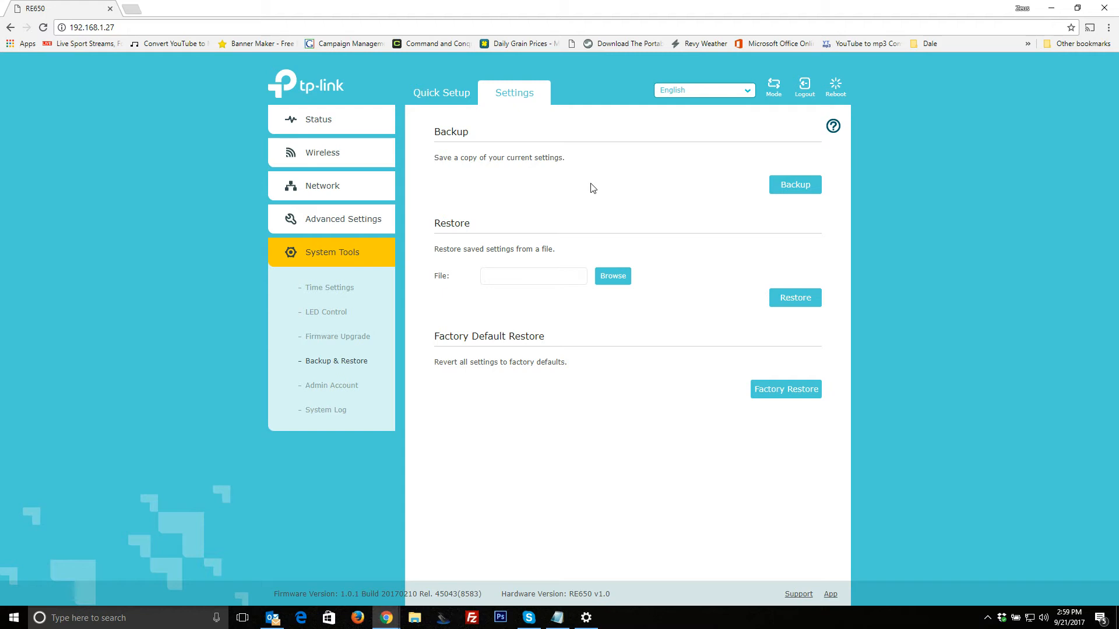
pyautogui.moveTo(358, 392)
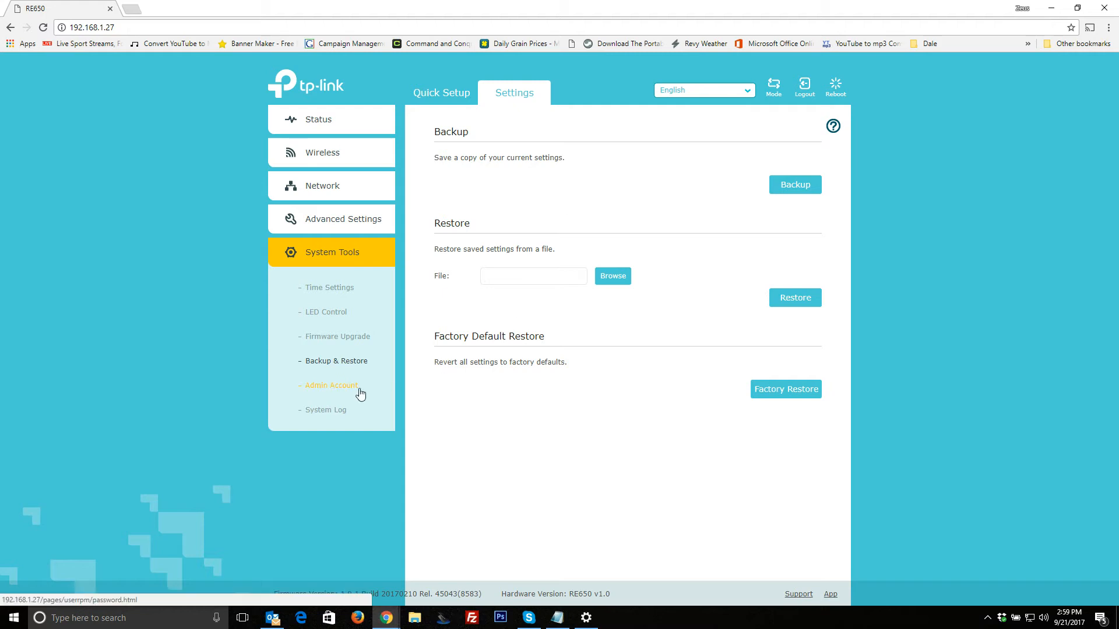
pyautogui.click(331, 385)
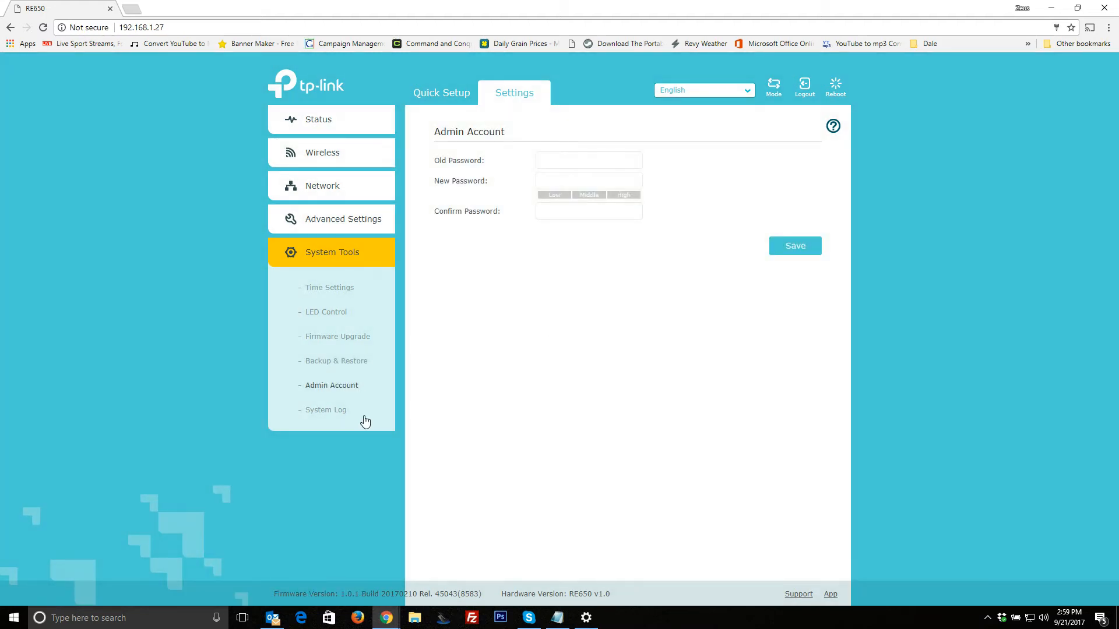
pyautogui.click(325, 410)
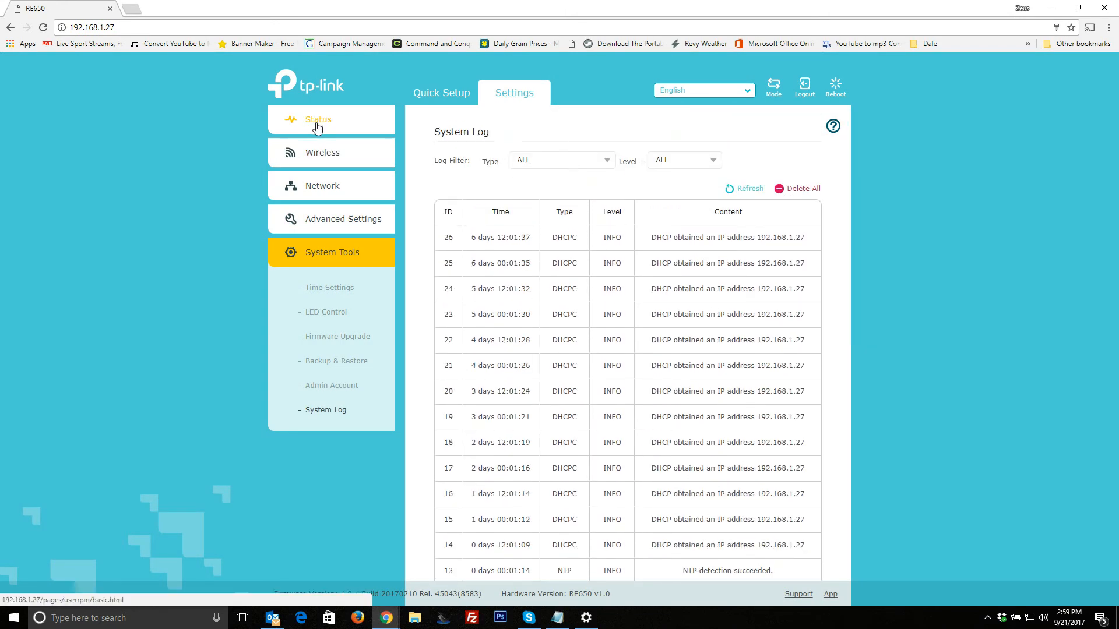
# - Return to the Status overview with the network diagram and extended network details
pyautogui.click(318, 119)
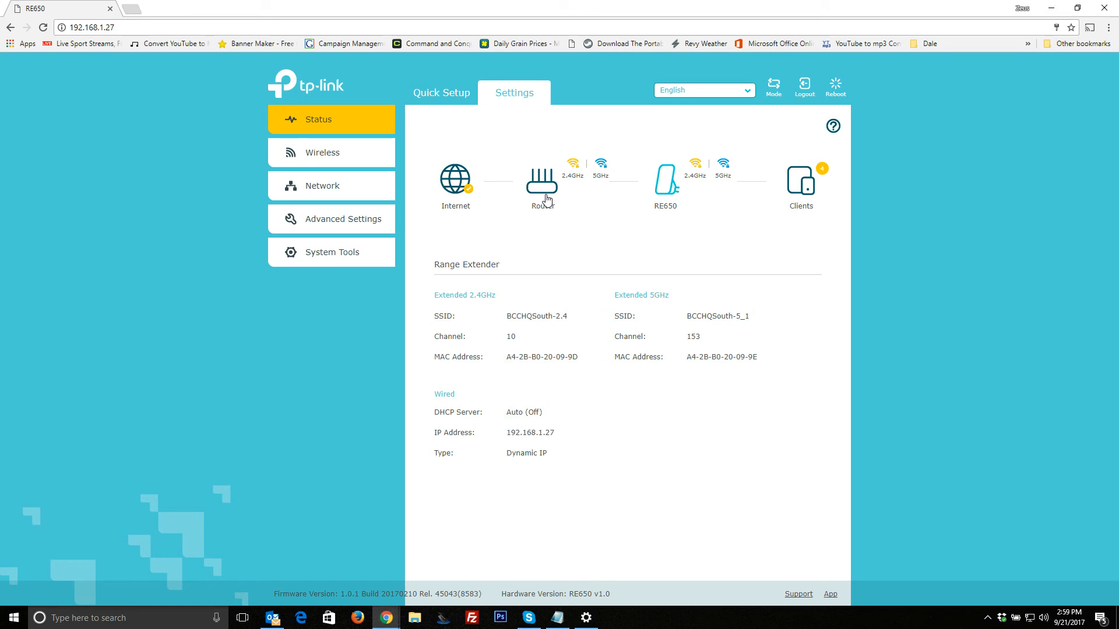
pyautogui.moveTo(340, 257)
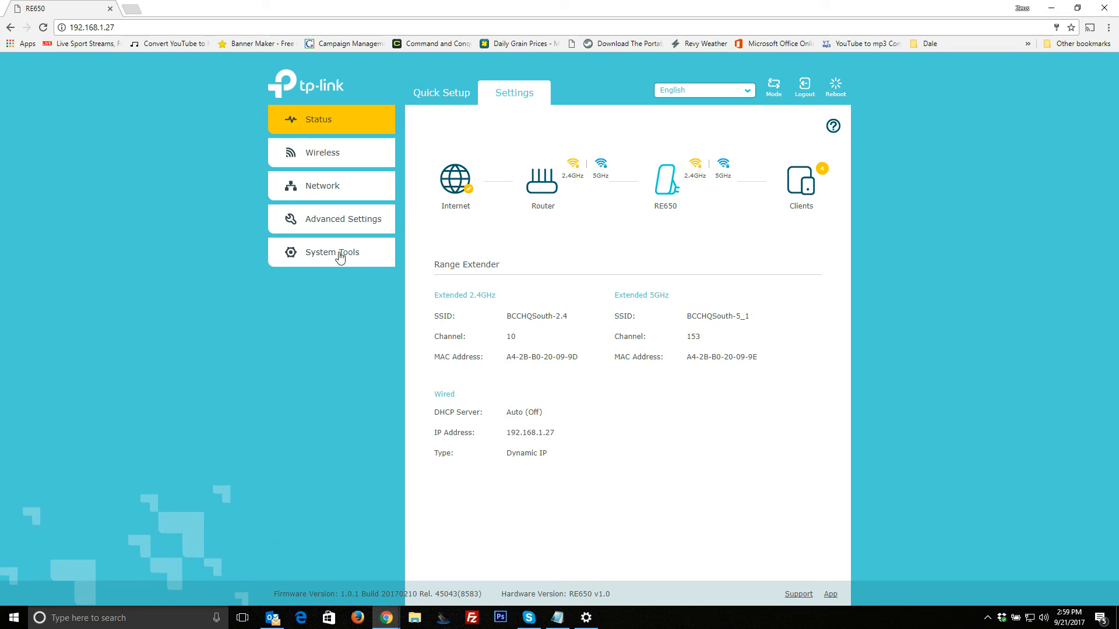
pyautogui.moveTo(718, 159)
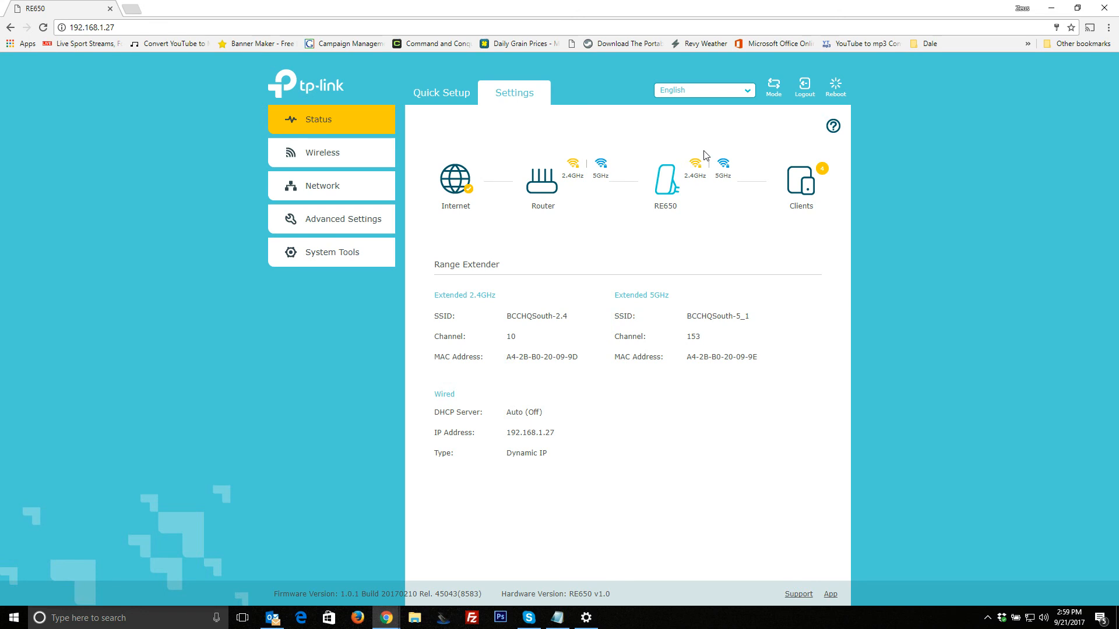
pyautogui.moveTo(566, 98)
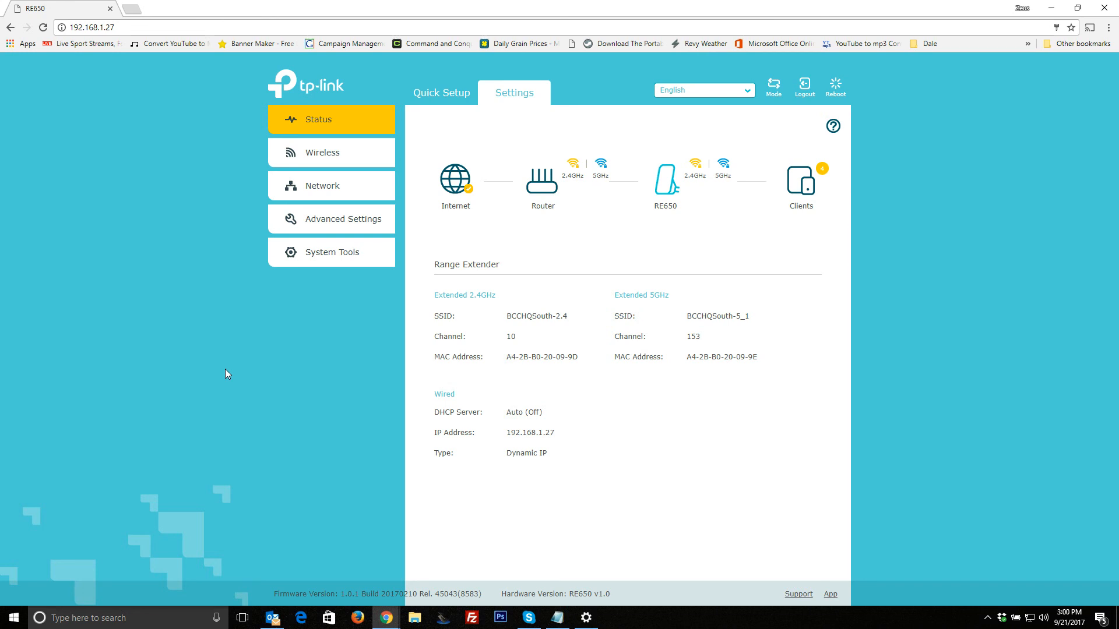
pyautogui.moveTo(288, 359)
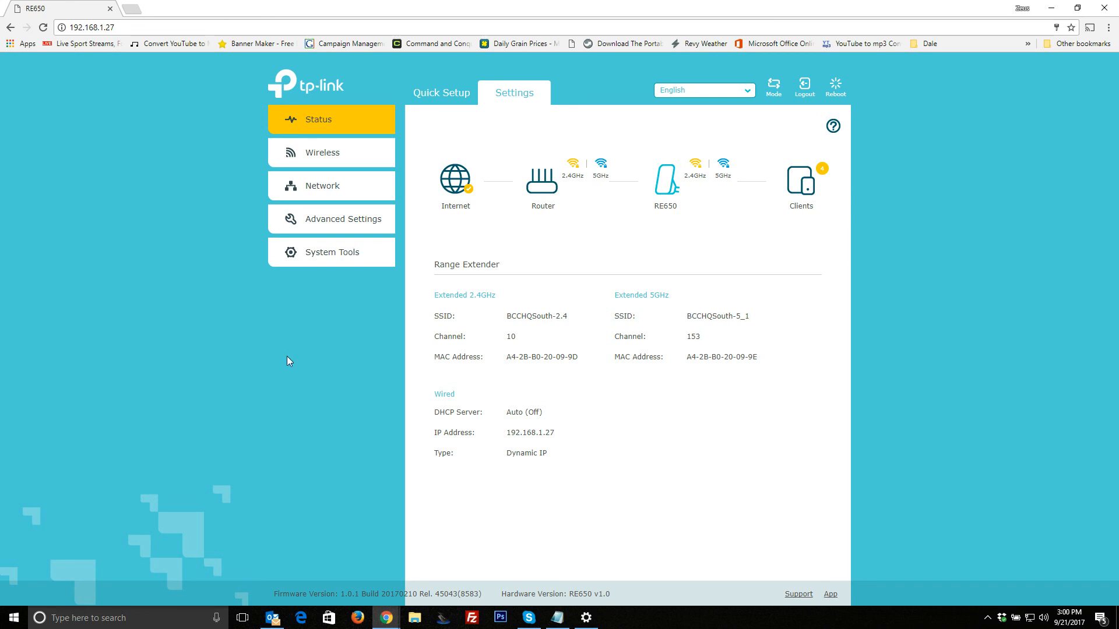